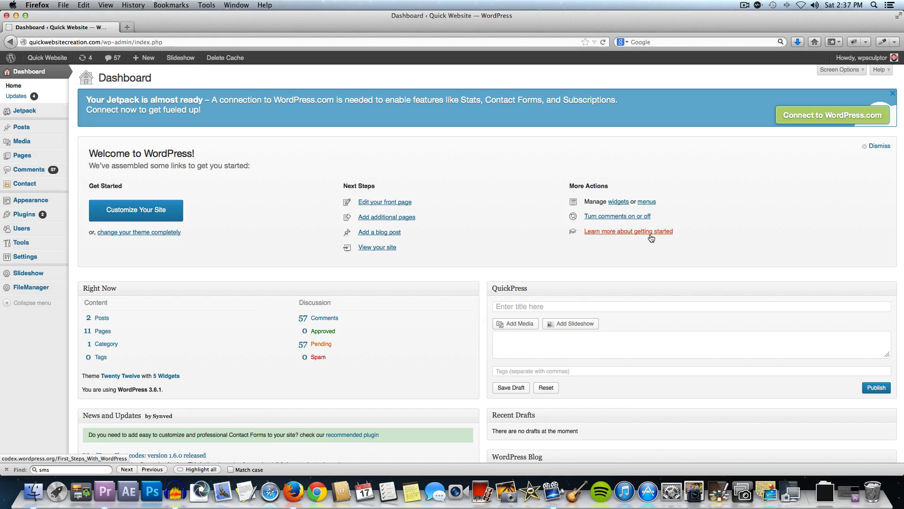
{"action": "mouse_move", "coordinate": [279, 152]}
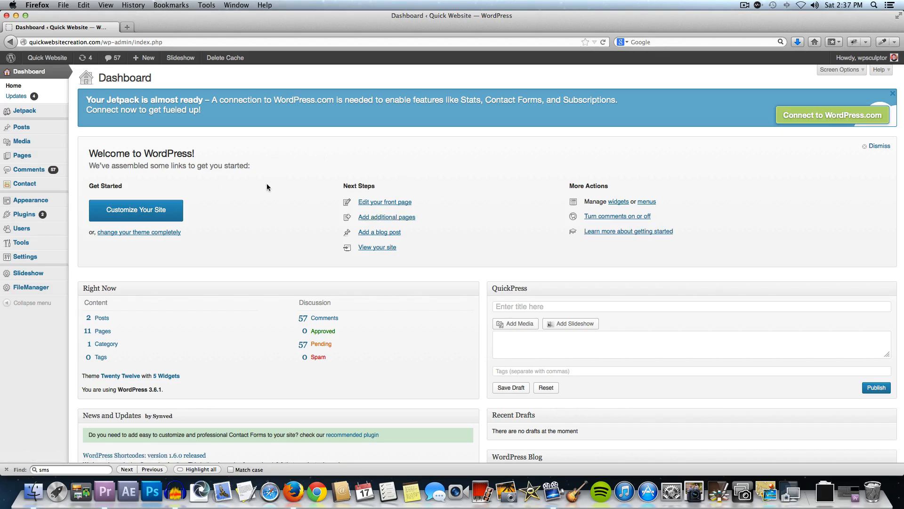
{"action": "mouse_move", "coordinate": [259, 236]}
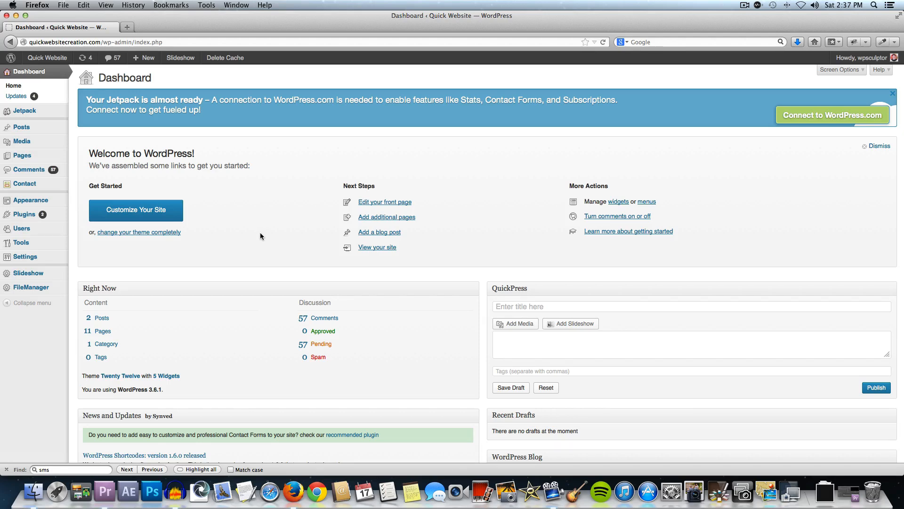
{"action": "mouse_move", "coordinate": [264, 232]}
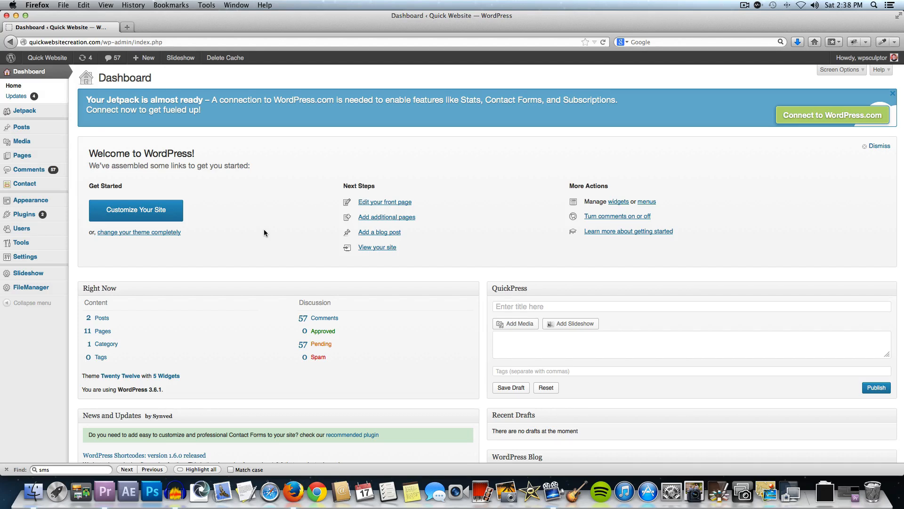
{"action": "mouse_move", "coordinate": [236, 237]}
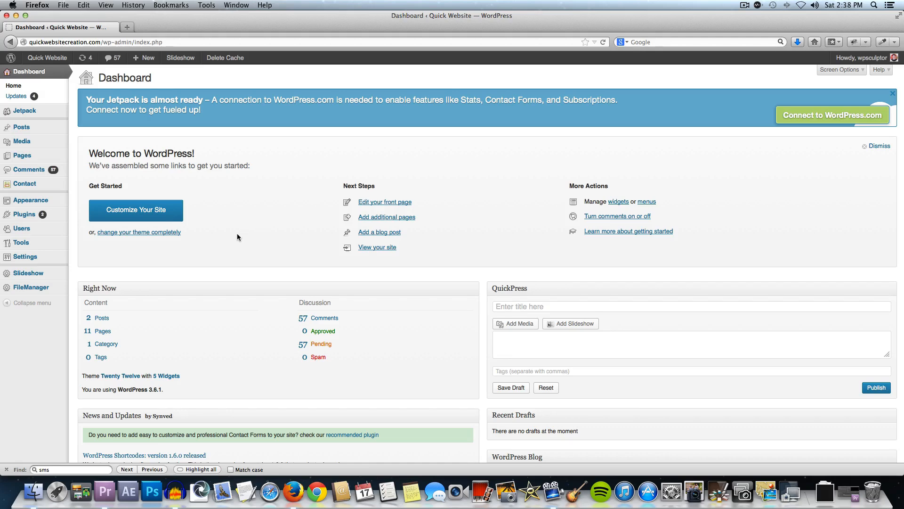
{"action": "mouse_move", "coordinate": [24, 214]}
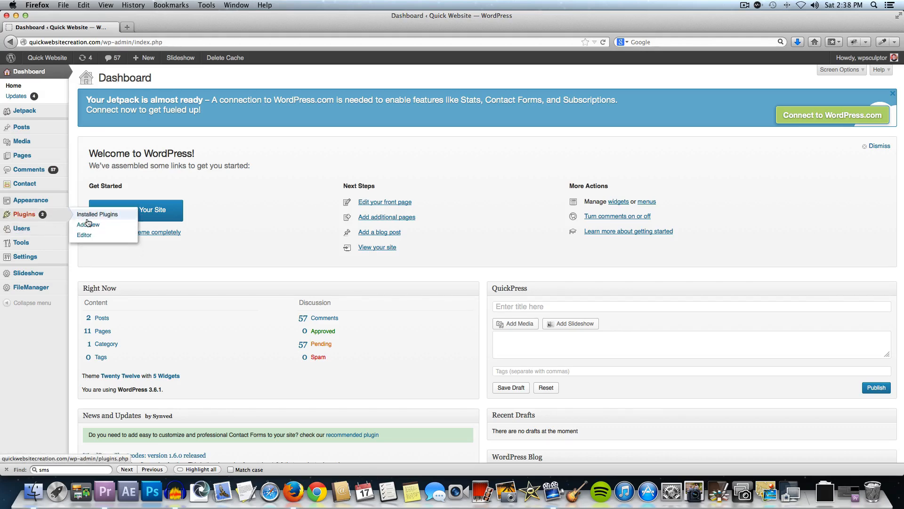
- Search Plugins > Add New for 'nextgen gallery' and confirm installing NextGEN Gallery
{"action": "left_click", "coordinate": [88, 223]}
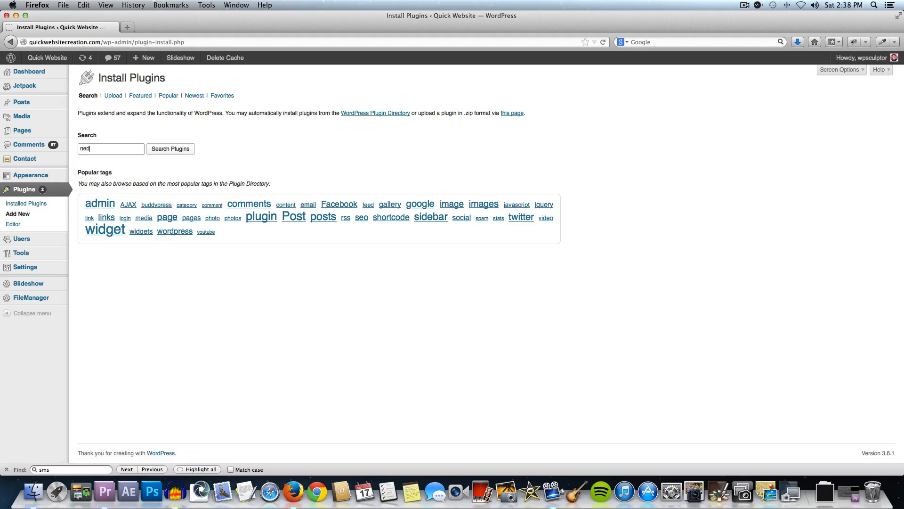
{"action": "type", "text": "nextgen"}
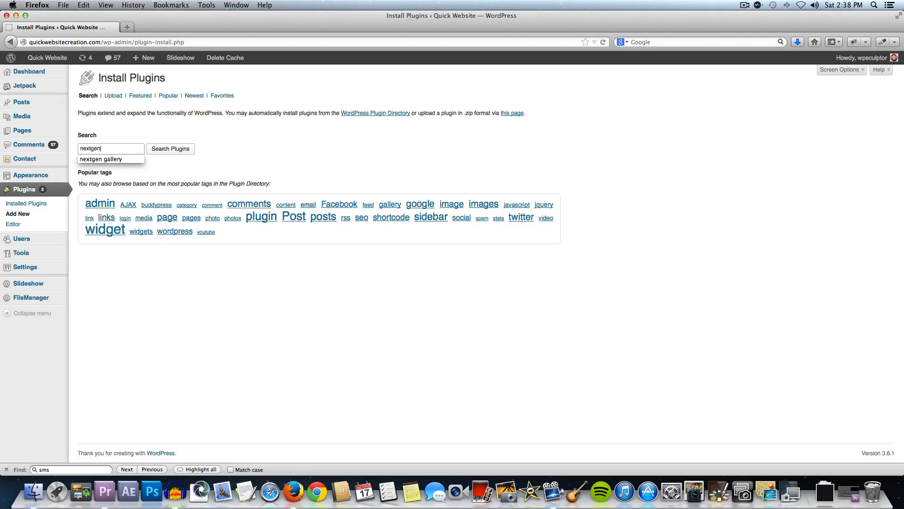
{"action": "left_click", "coordinate": [100, 158]}
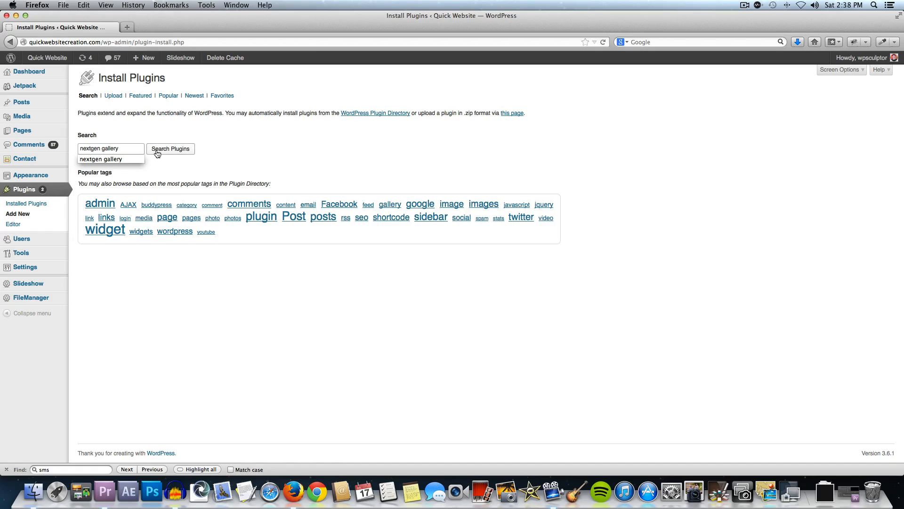
{"action": "left_click", "coordinate": [170, 148]}
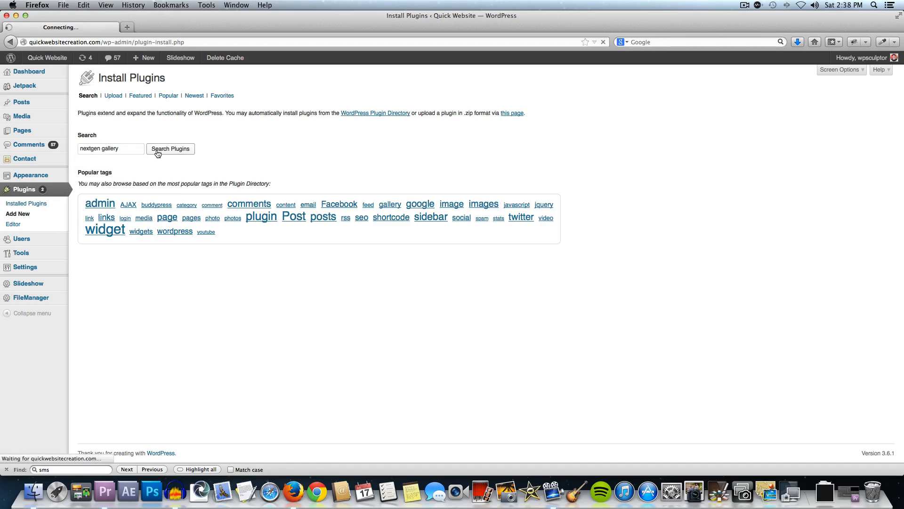
{"action": "left_click", "coordinate": [170, 148]}
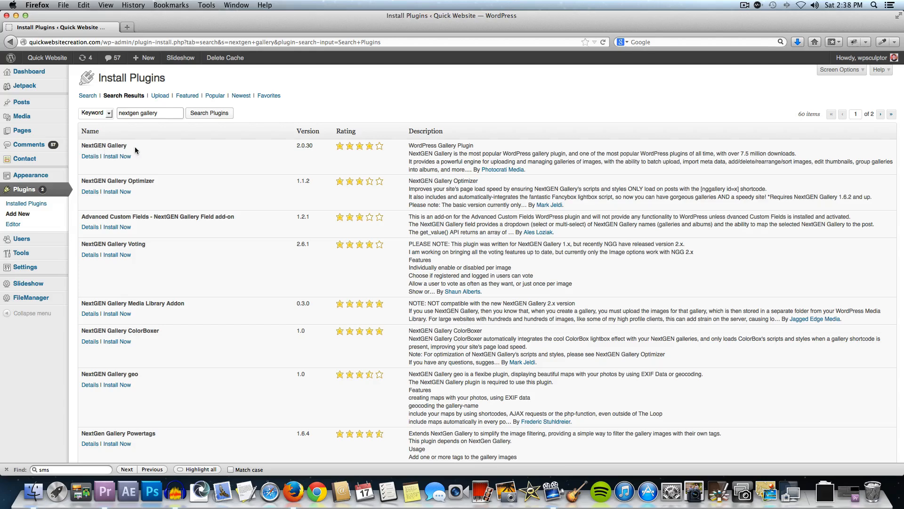
{"action": "left_click", "coordinate": [117, 156]}
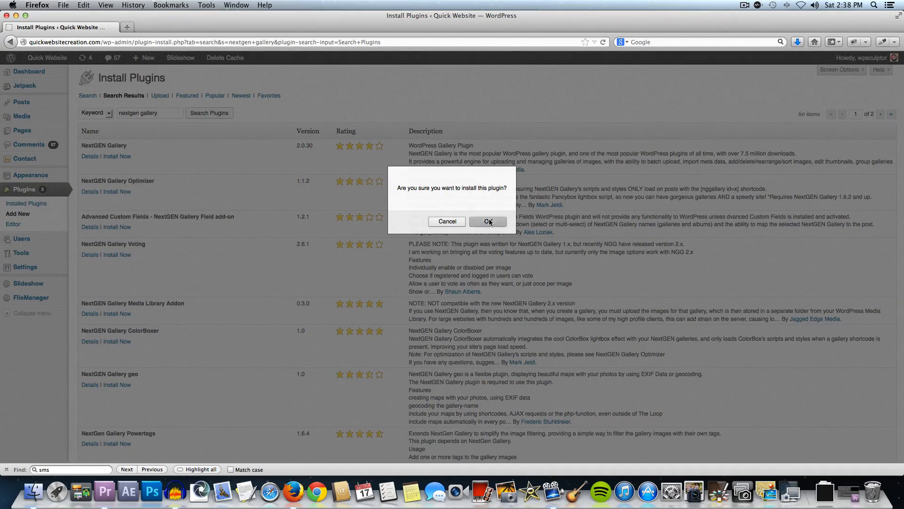
{"action": "left_click", "coordinate": [488, 222]}
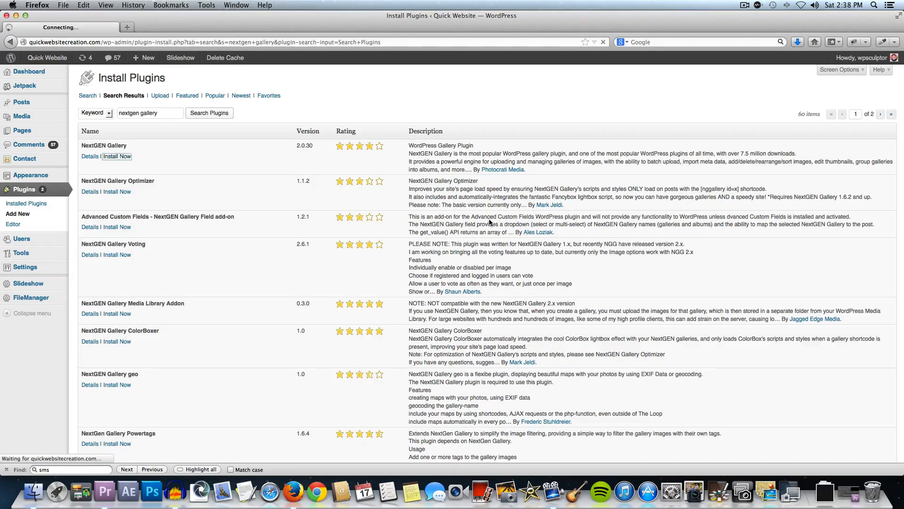
- Activate the freshly installed NextGEN Gallery 2.0.30 plugin from the install results page
{"action": "left_click", "coordinate": [116, 155]}
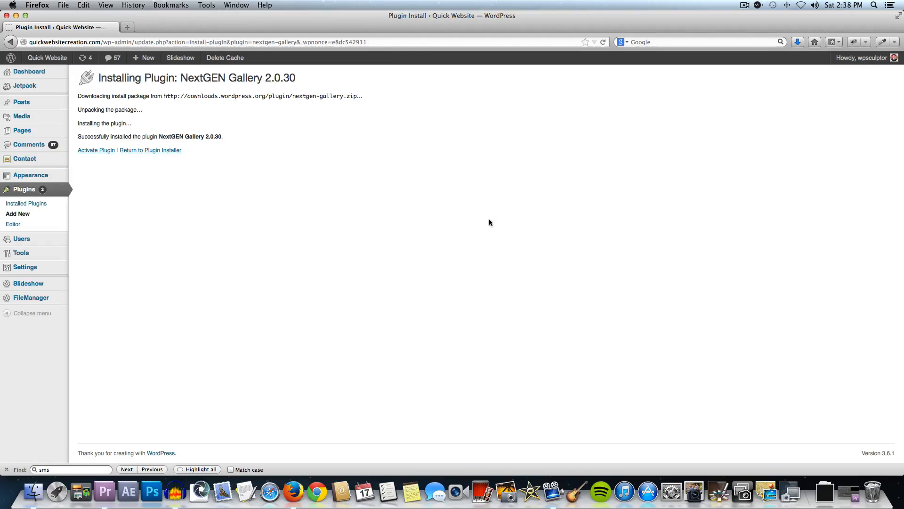
{"action": "mouse_move", "coordinate": [91, 169]}
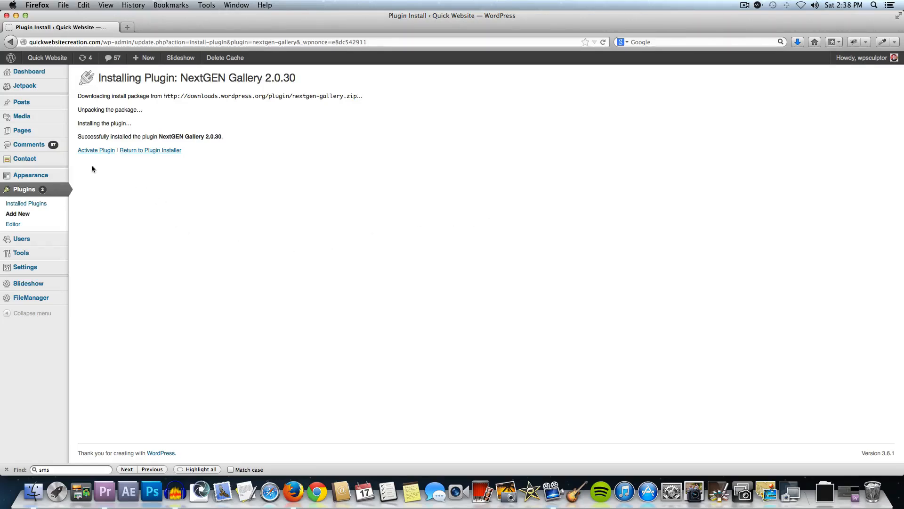
{"action": "left_click", "coordinate": [96, 150]}
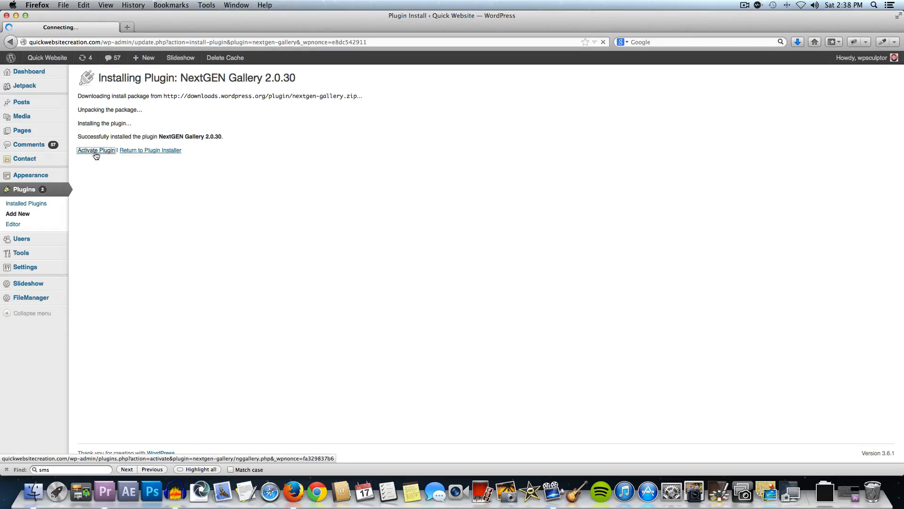
{"action": "left_click", "coordinate": [96, 149]}
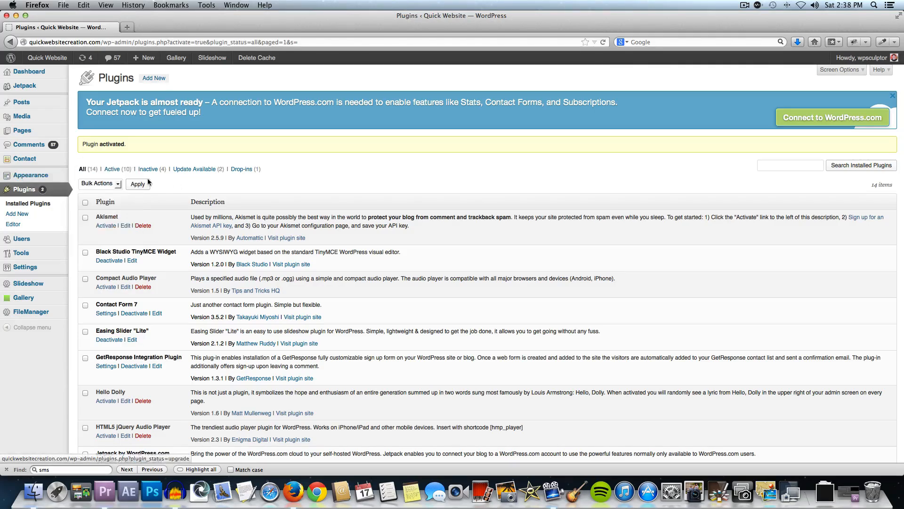
{"action": "mouse_move", "coordinate": [24, 297]}
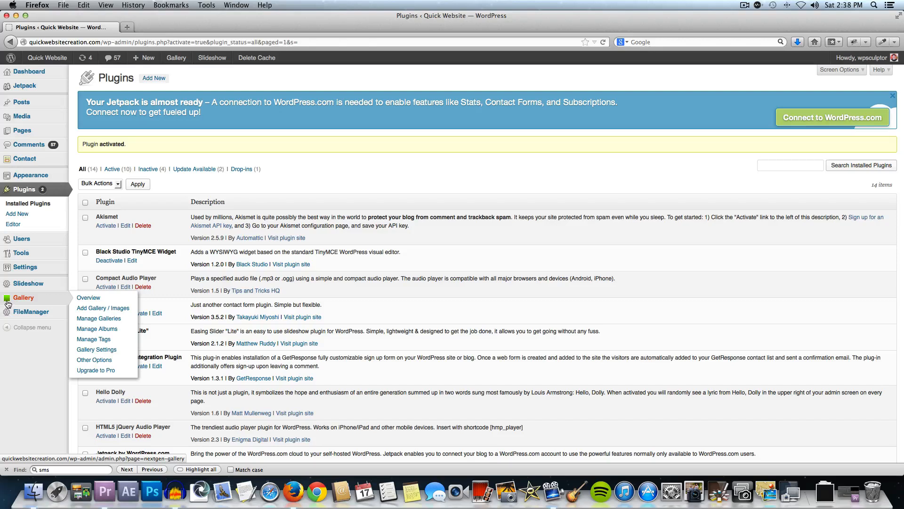
{"action": "mouse_move", "coordinate": [37, 300]}
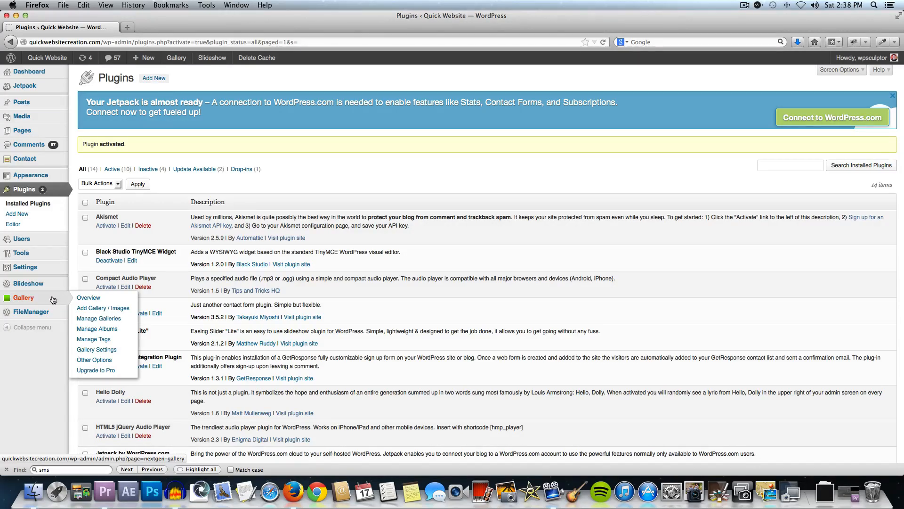
- Open Gallery > Add Gallery / Images and enter 'Our New Gallery' as the gallery name
{"action": "left_click", "coordinate": [103, 307]}
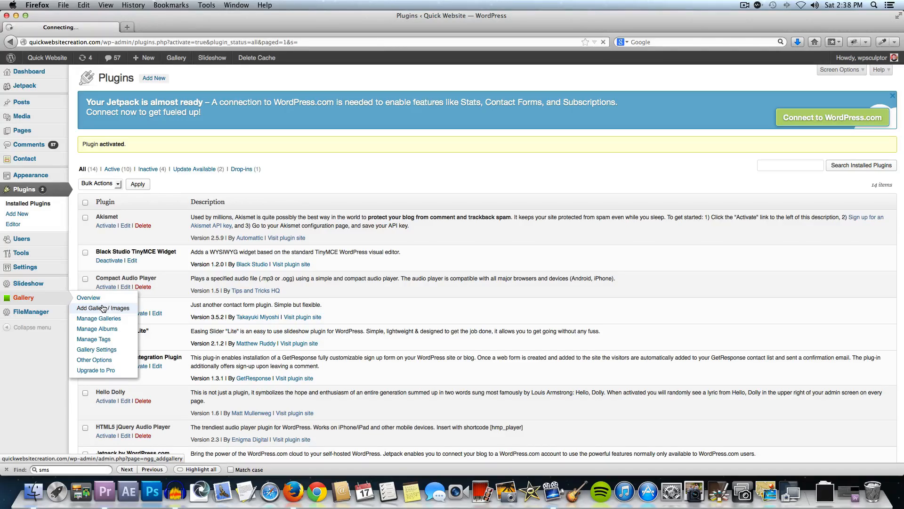
{"action": "left_click", "coordinate": [102, 308]}
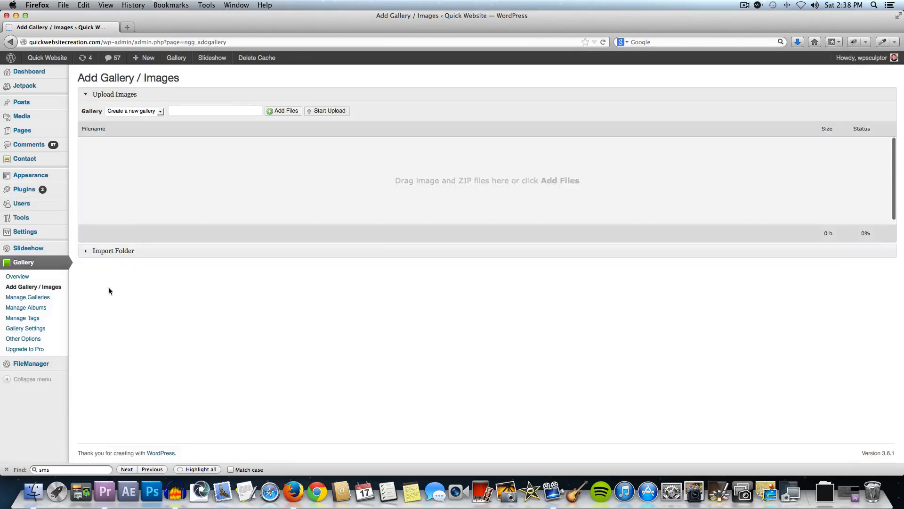
{"action": "mouse_move", "coordinate": [168, 116]}
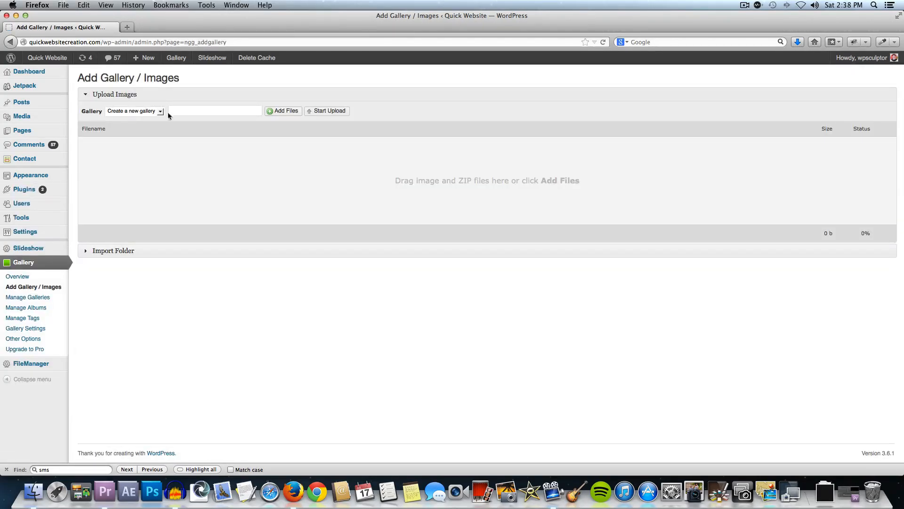
{"action": "left_click", "coordinate": [215, 110]}
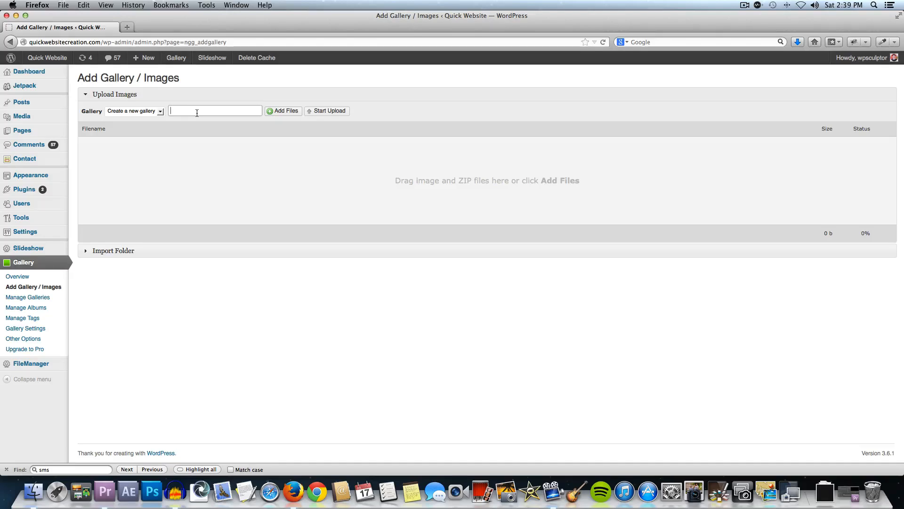
{"action": "type", "text": "Our New Gallery"}
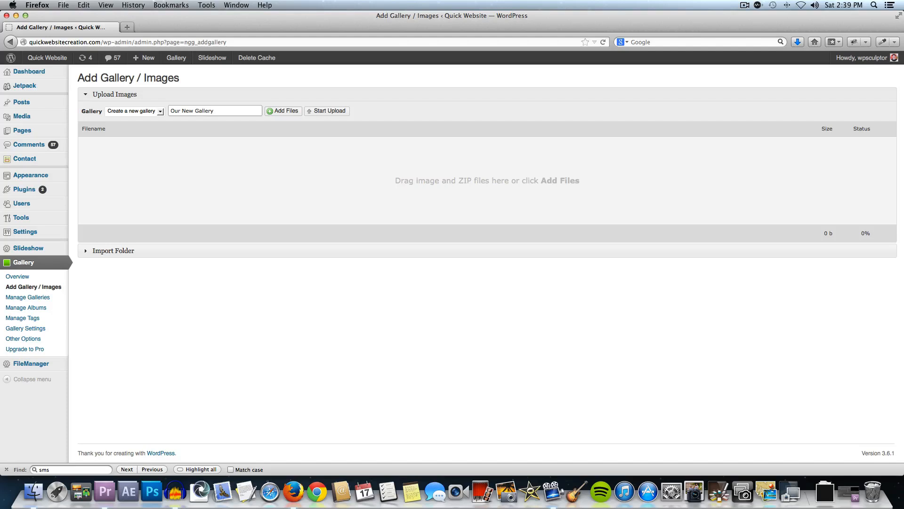
{"action": "left_click", "coordinate": [215, 110]}
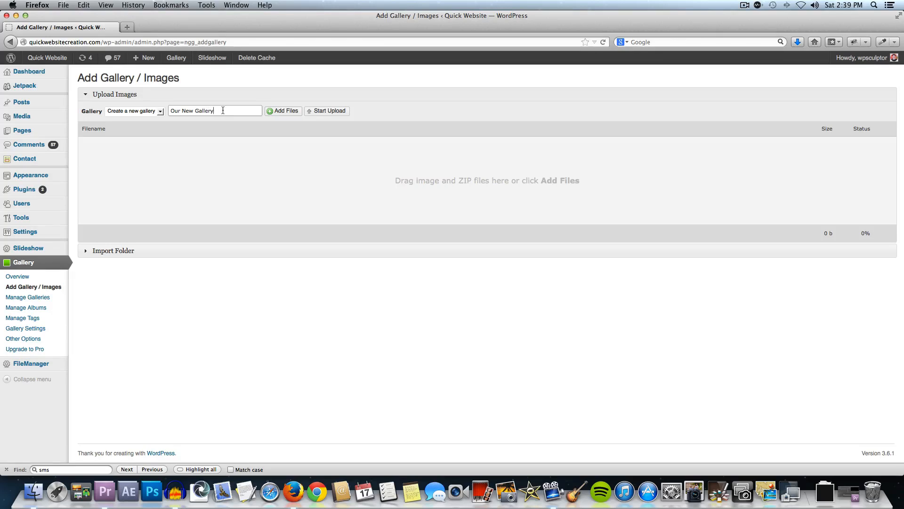
{"action": "mouse_move", "coordinate": [283, 110]}
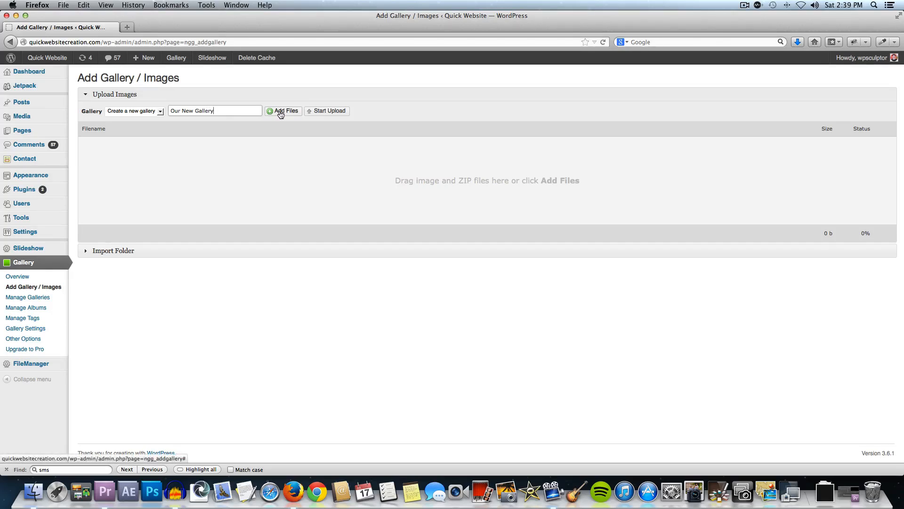
- Choose the five image files and upload them into Our New Gallery
{"action": "left_click", "coordinate": [283, 110]}
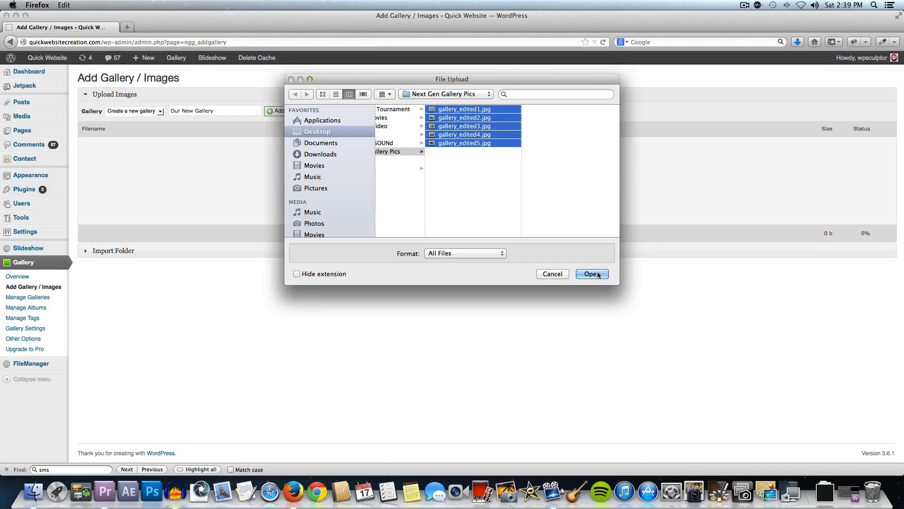
{"action": "mouse_move", "coordinate": [591, 282]}
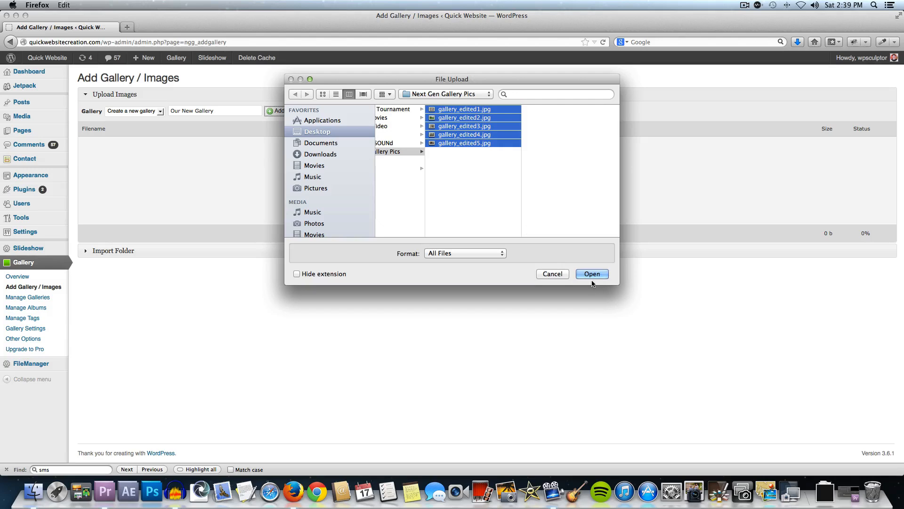
{"action": "left_click", "coordinate": [591, 273]}
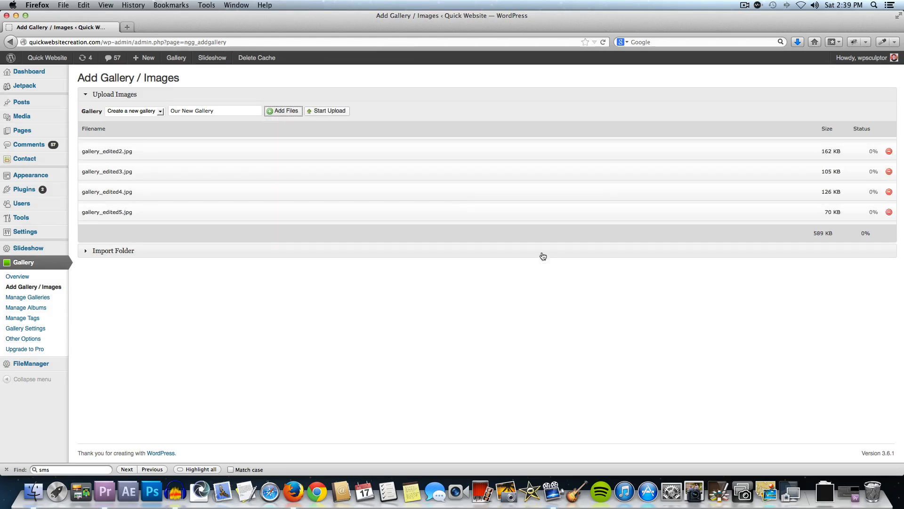
{"action": "left_click", "coordinate": [327, 110]}
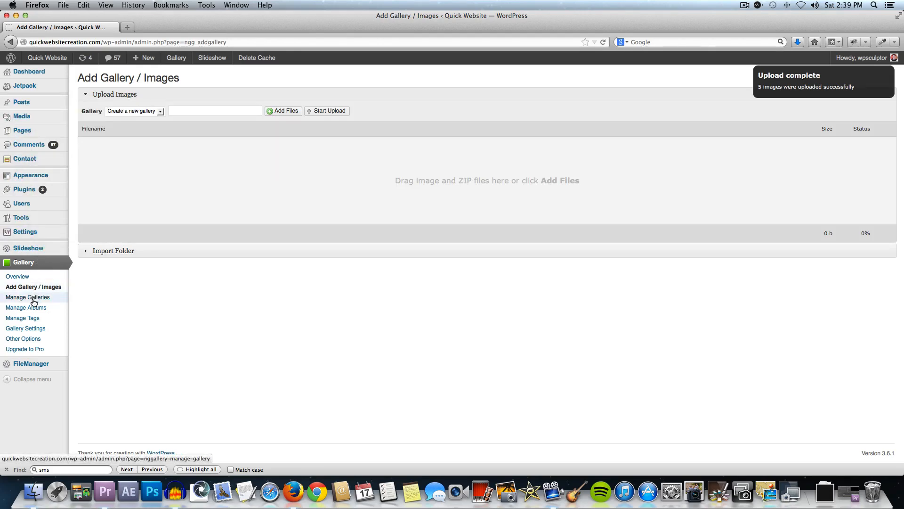
- Open Our New Gallery from Manage Galleries and scroll through its five images
{"action": "left_click", "coordinate": [28, 297]}
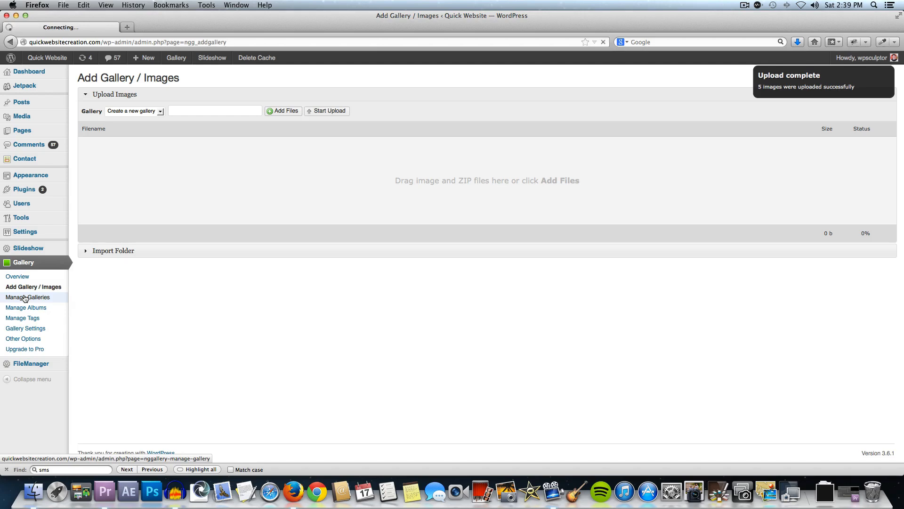
{"action": "left_click", "coordinate": [28, 296]}
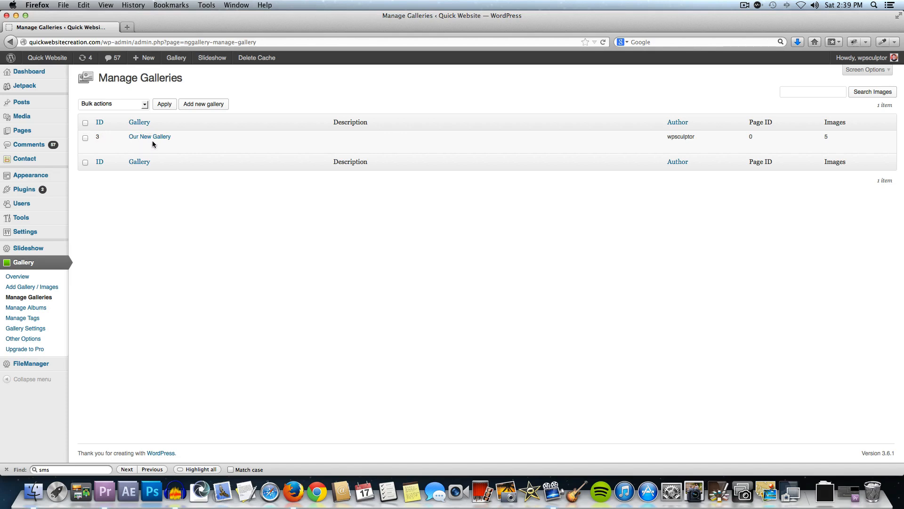
{"action": "left_click", "coordinate": [150, 137]}
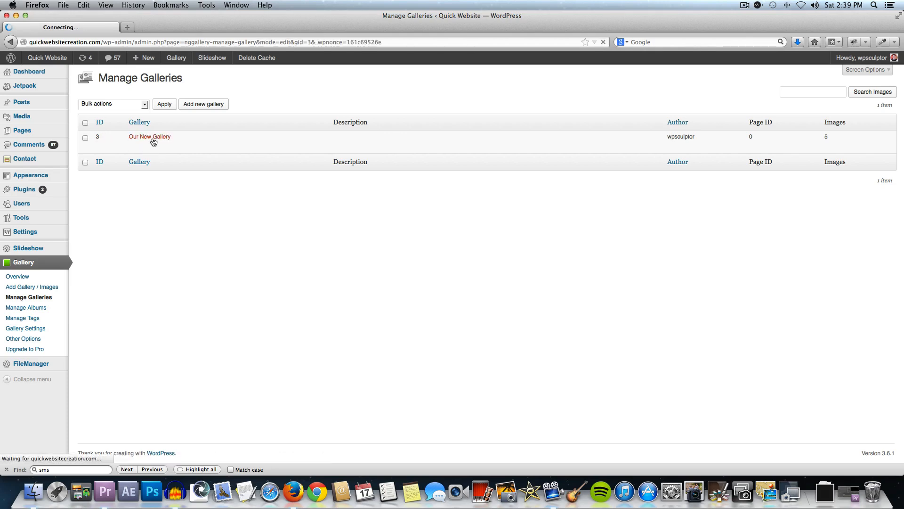
{"action": "left_click", "coordinate": [149, 136]}
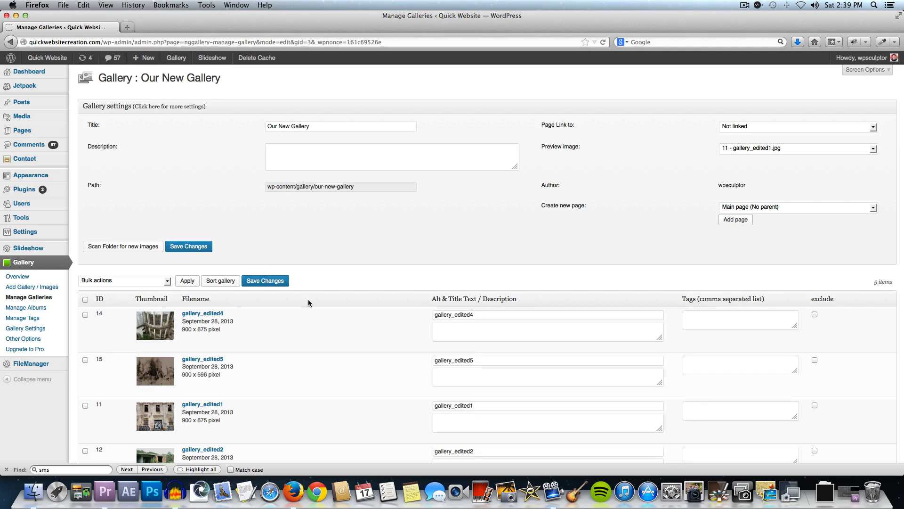
{"action": "scroll", "scroll_direction": "down", "scroll_amount": 3}
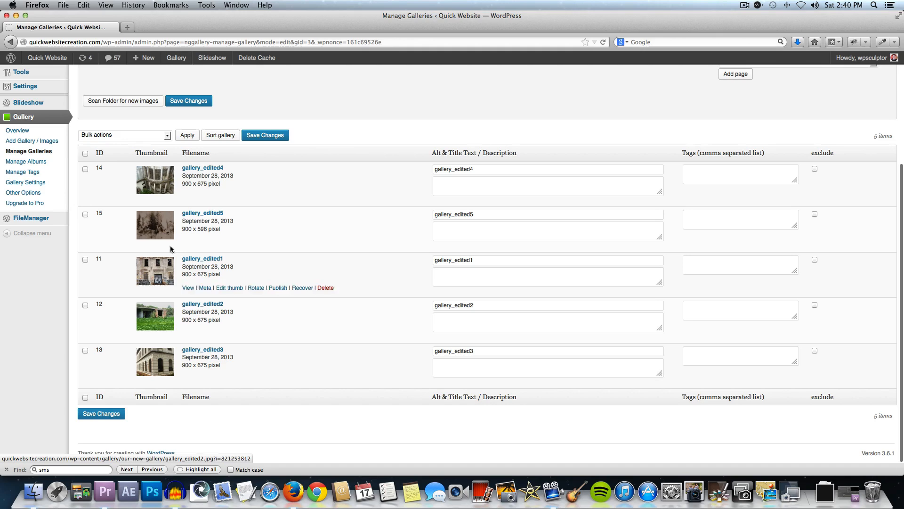
- Open the Sort Gallery page for Our New Gallery and drag a thumbnail
{"action": "left_click", "coordinate": [220, 135]}
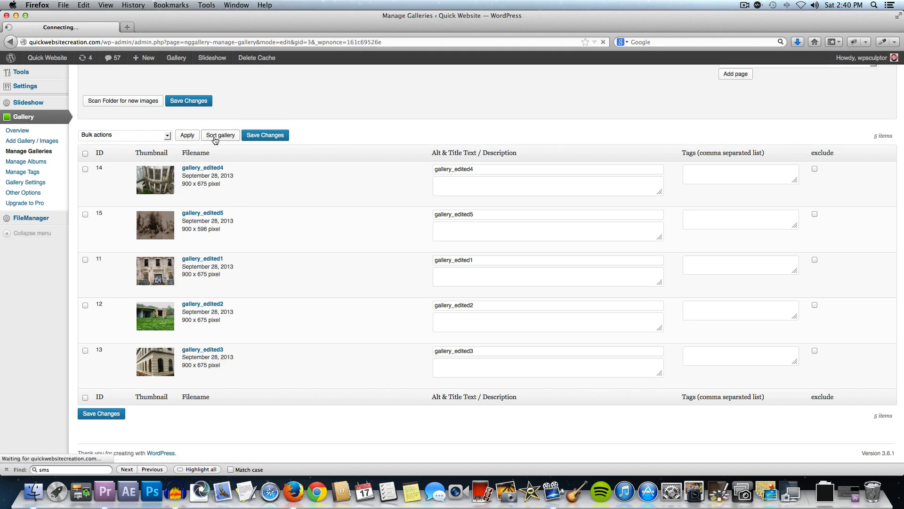
{"action": "left_click", "coordinate": [220, 135]}
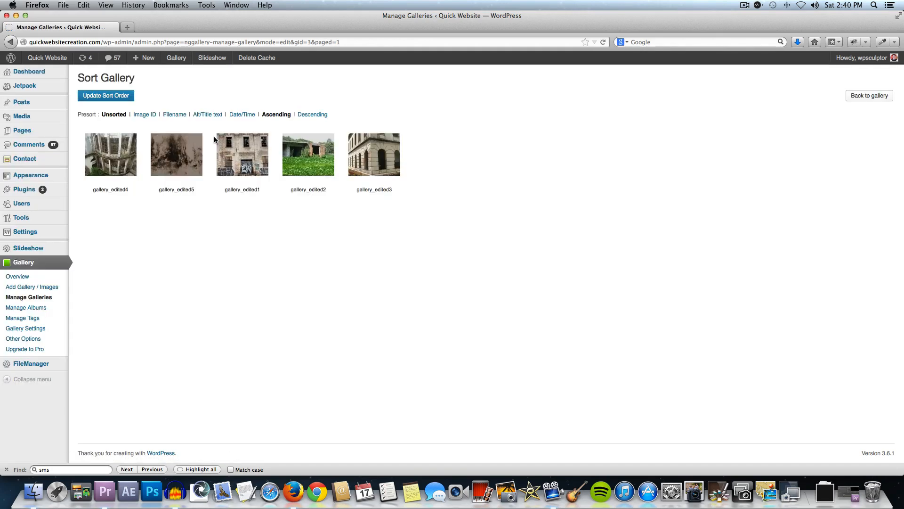
{"action": "left_click_drag", "start_coordinate": [308, 154], "coordinate": [206, 160]}
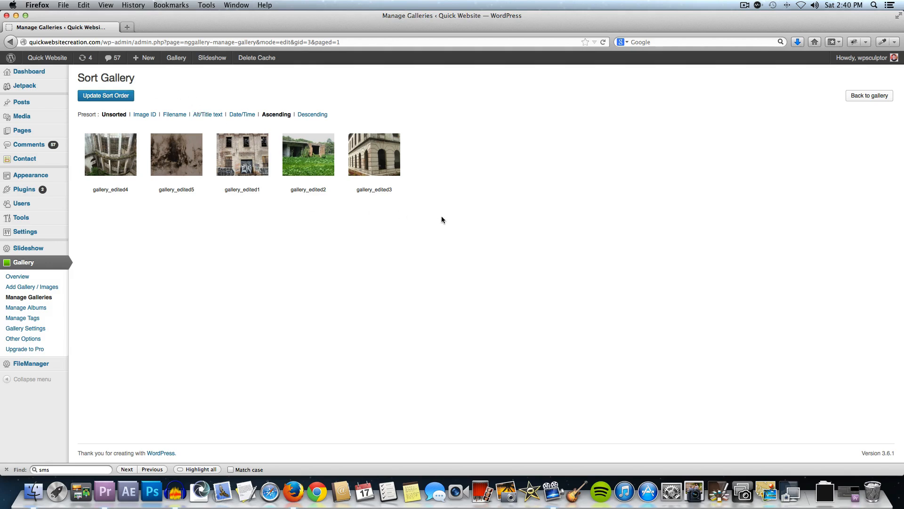
{"action": "mouse_move", "coordinate": [184, 238]}
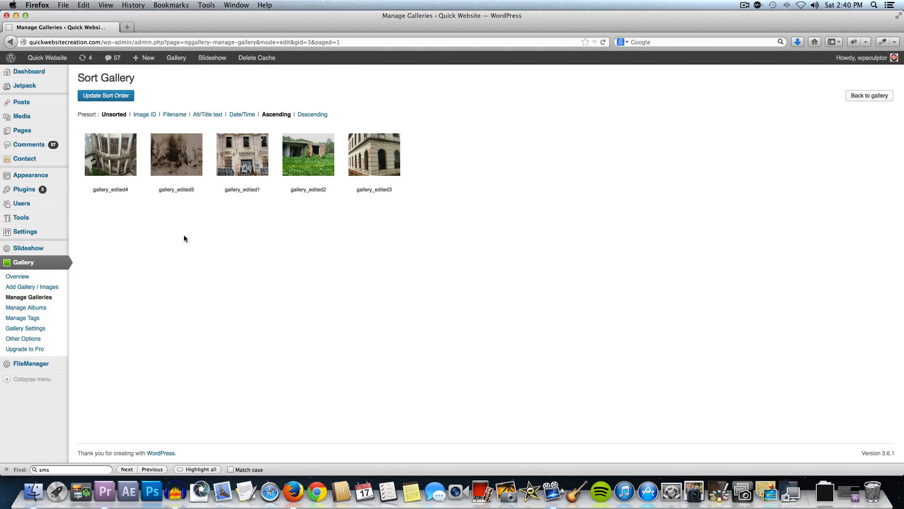
{"action": "mouse_move", "coordinate": [188, 238]}
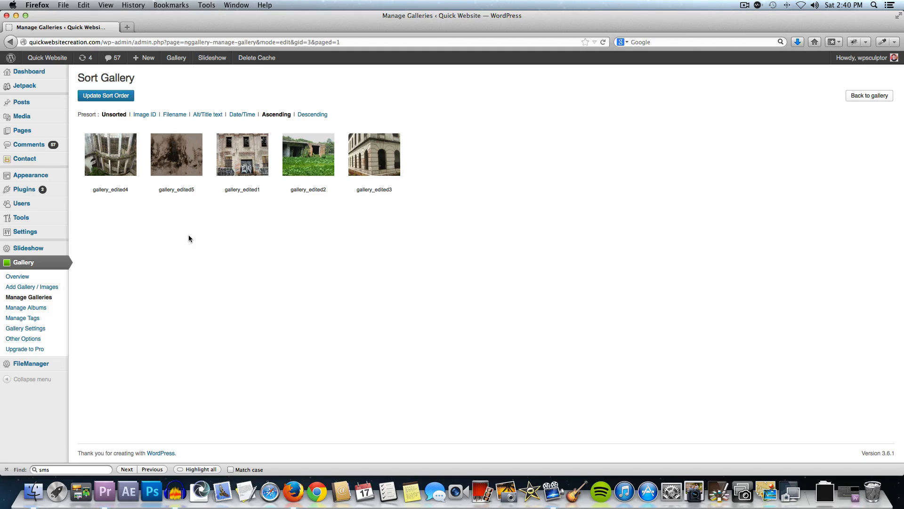
{"action": "mouse_move", "coordinate": [22, 131]}
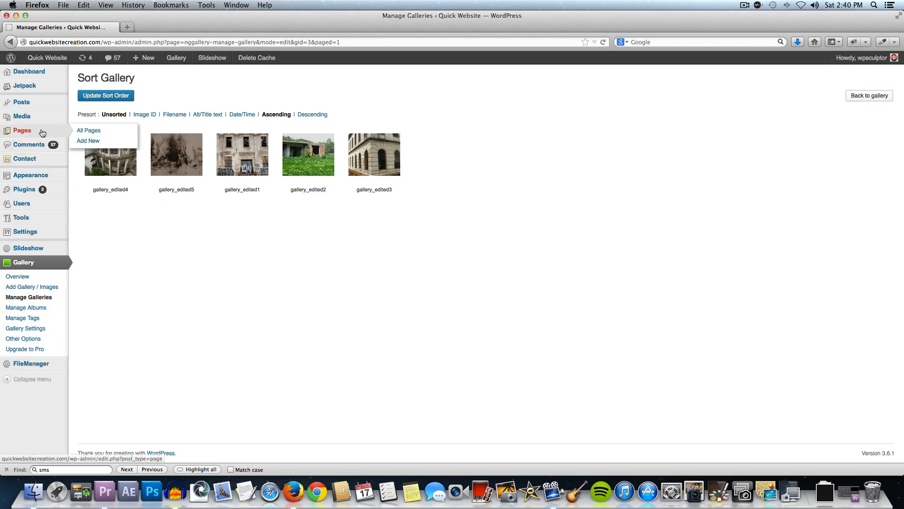
- Open the Gallery page in the editor from Pages > All Pages
{"action": "left_click", "coordinate": [88, 131]}
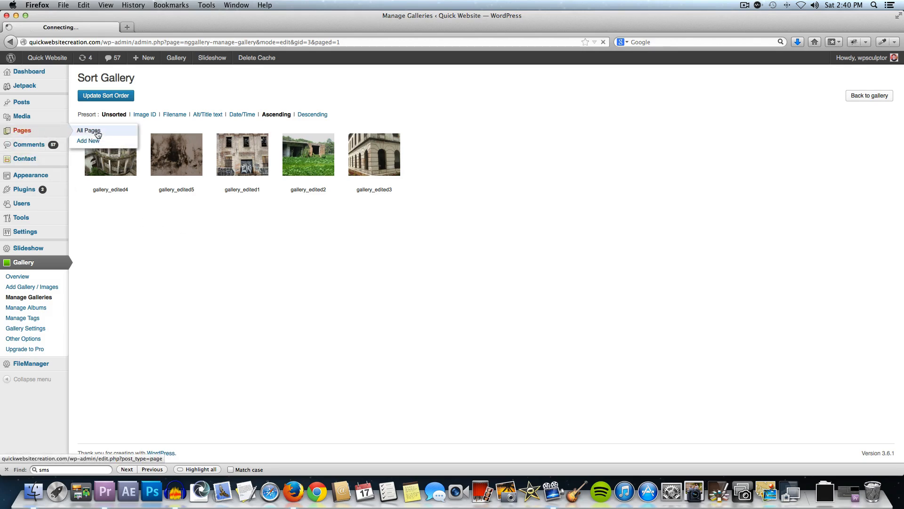
{"action": "left_click", "coordinate": [88, 130]}
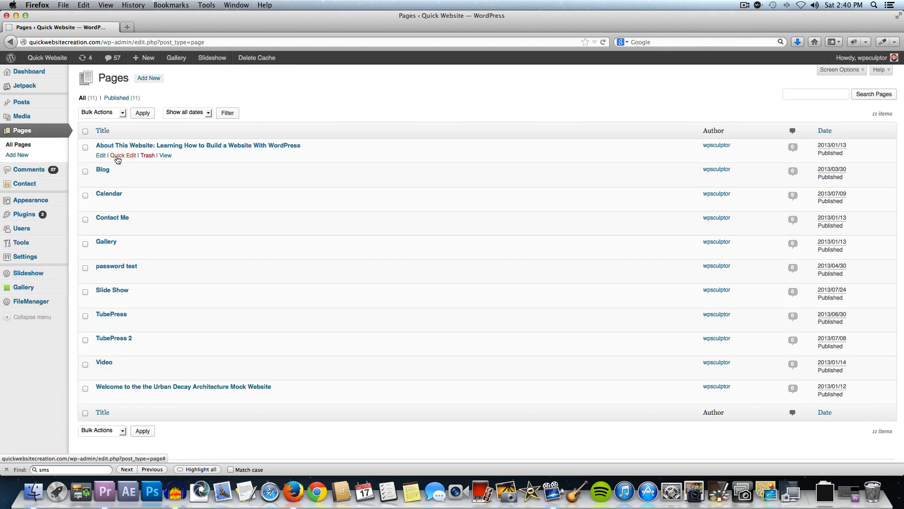
{"action": "left_click", "coordinate": [106, 241]}
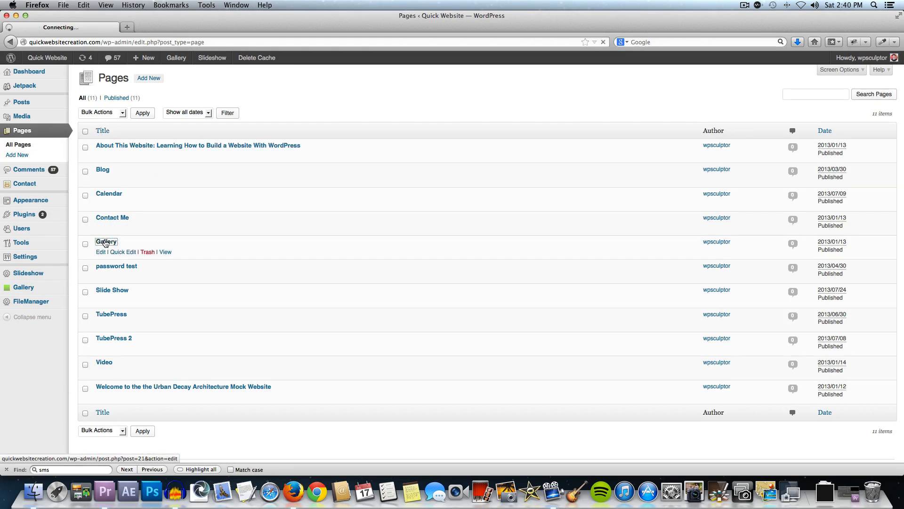
{"action": "left_click", "coordinate": [106, 242]}
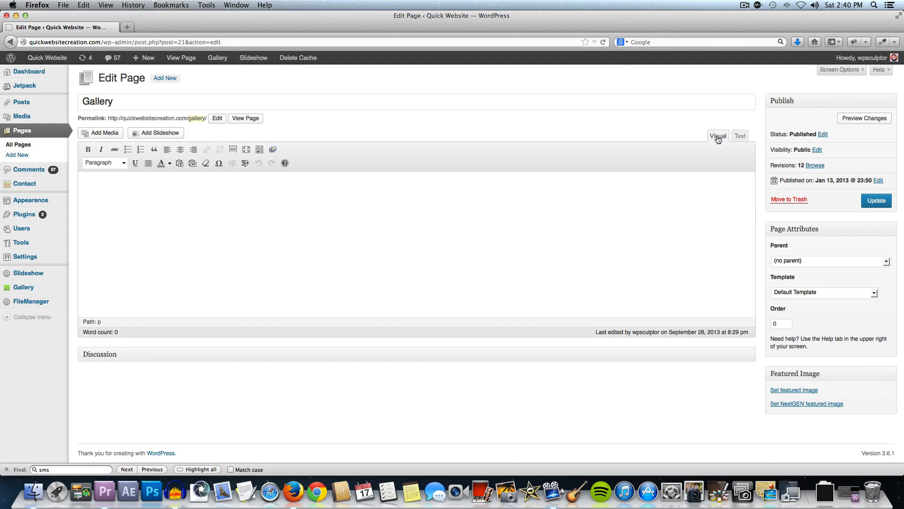
{"action": "mouse_move", "coordinate": [677, 140]}
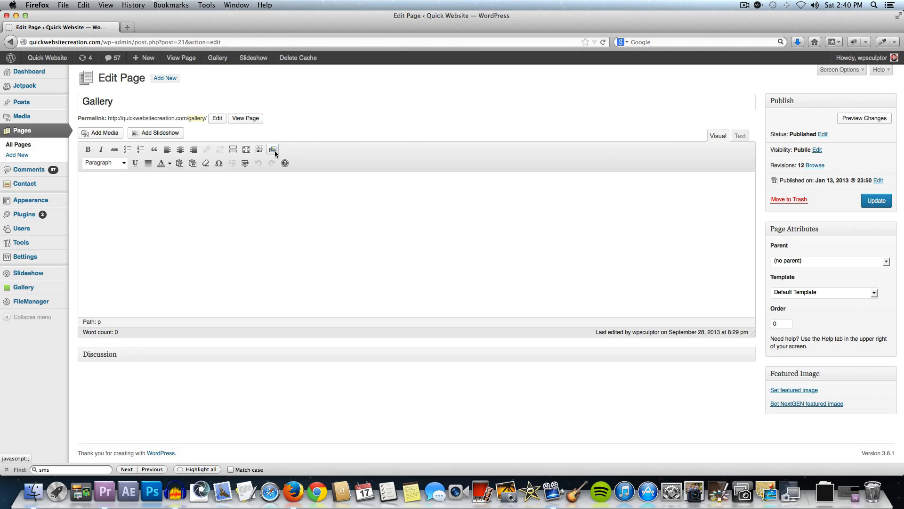
{"action": "mouse_move", "coordinate": [272, 150]}
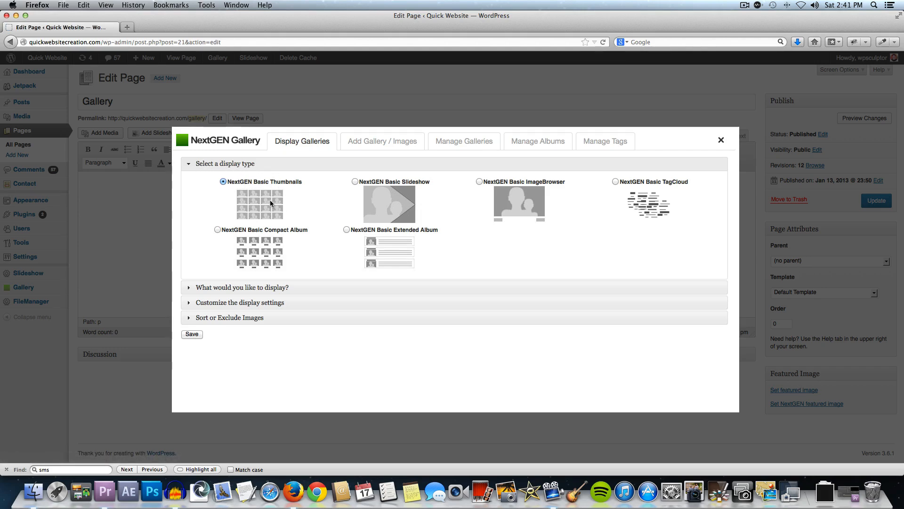
{"action": "mouse_move", "coordinate": [423, 264]}
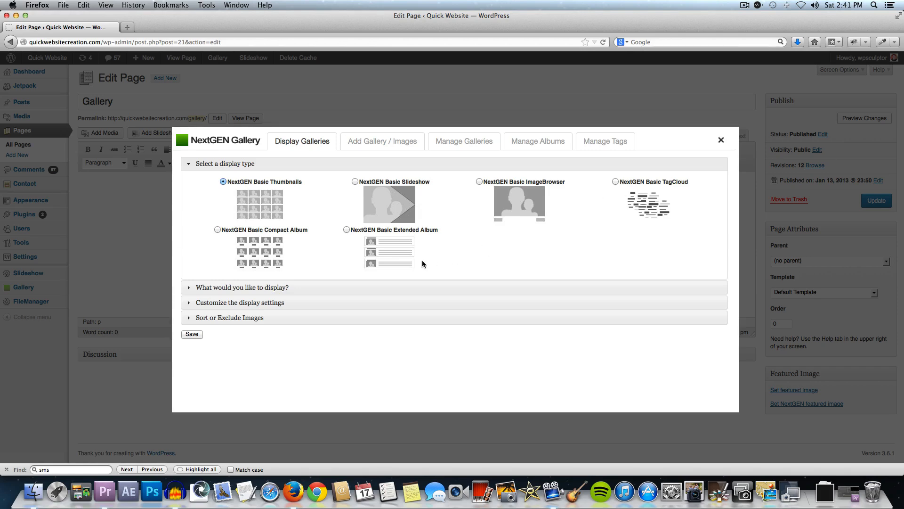
{"action": "mouse_move", "coordinate": [439, 216]}
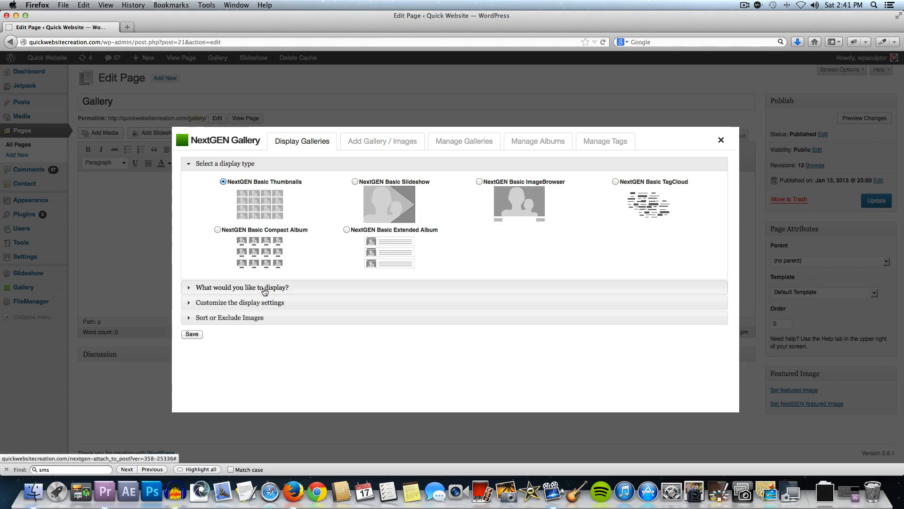
- Choose Basic Thumbnails of Our New Gallery and set Override thumbnail settings to Yes
{"action": "left_click", "coordinate": [241, 288]}
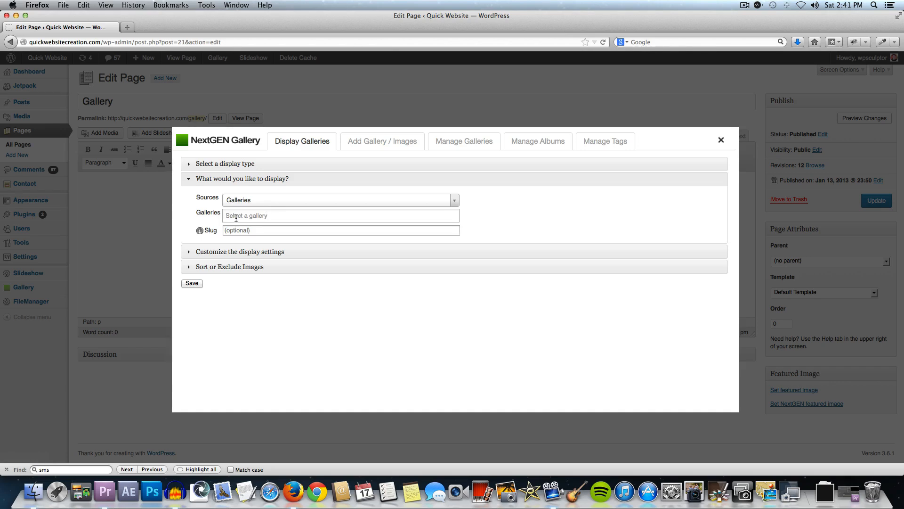
{"action": "left_click", "coordinate": [340, 215]}
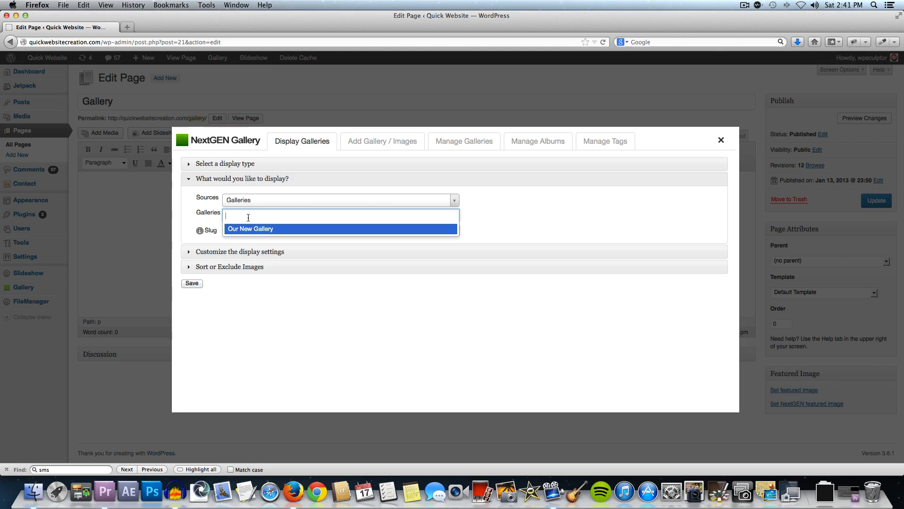
{"action": "mouse_move", "coordinate": [263, 216]}
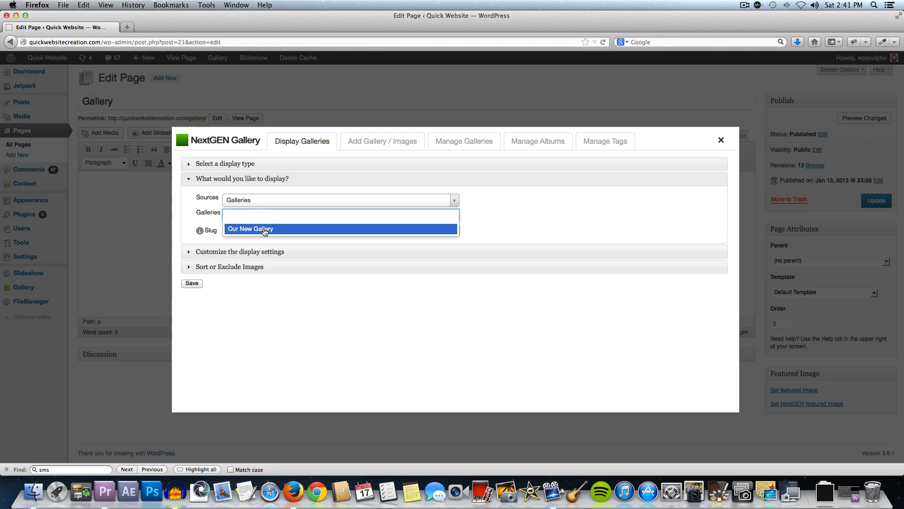
{"action": "left_click", "coordinate": [250, 229]}
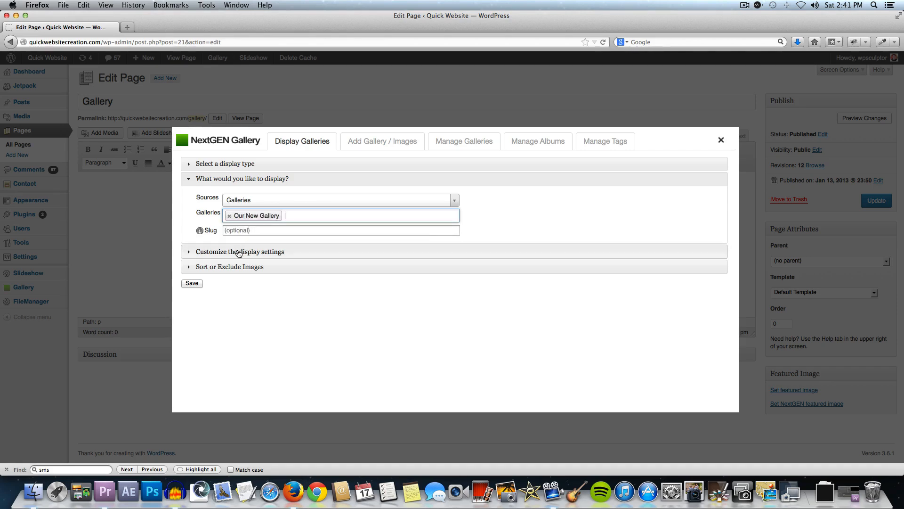
{"action": "left_click", "coordinate": [240, 252]}
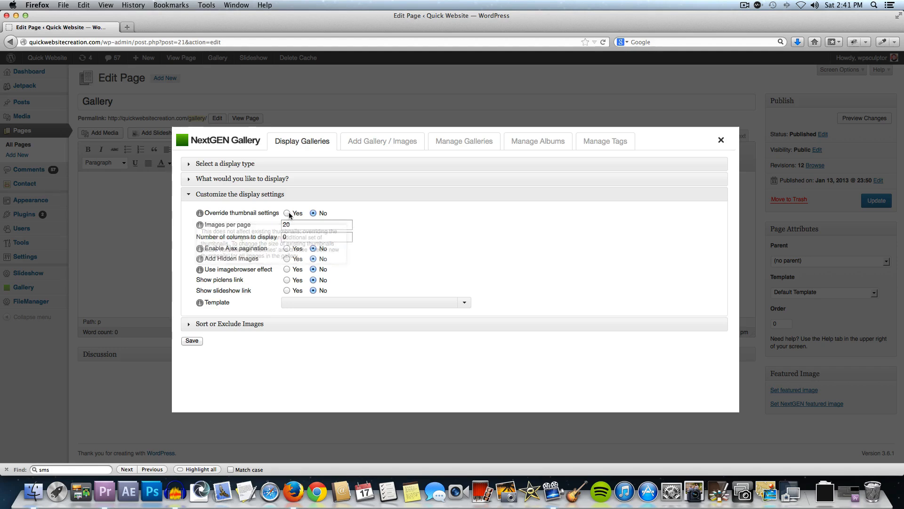
{"action": "left_click", "coordinate": [286, 213]}
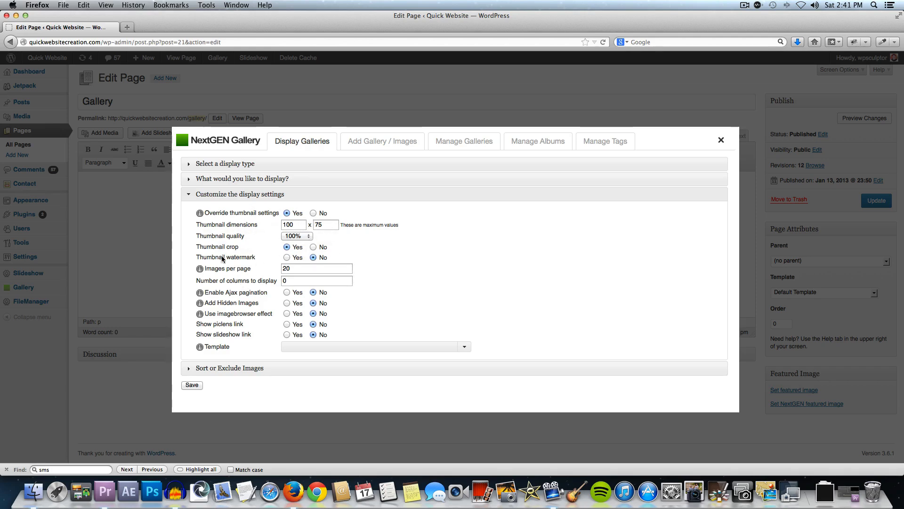
{"action": "mouse_move", "coordinate": [229, 372]}
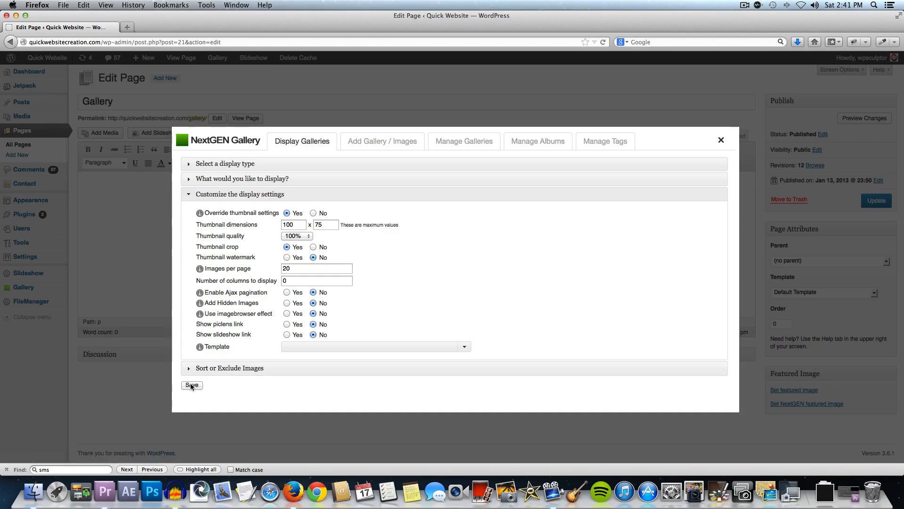
- Insert the configured NextGEN gallery into the Gallery page and update the page
{"action": "left_click", "coordinate": [192, 385]}
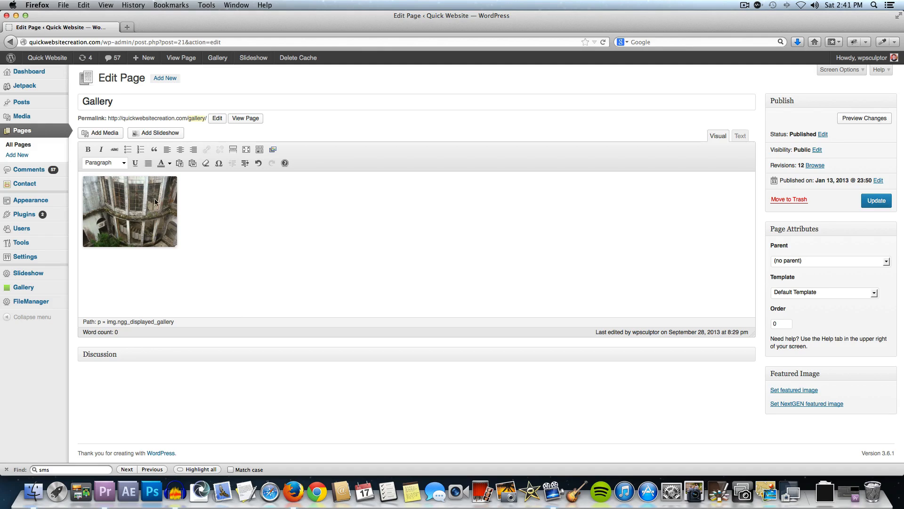
{"action": "mouse_move", "coordinate": [876, 200]}
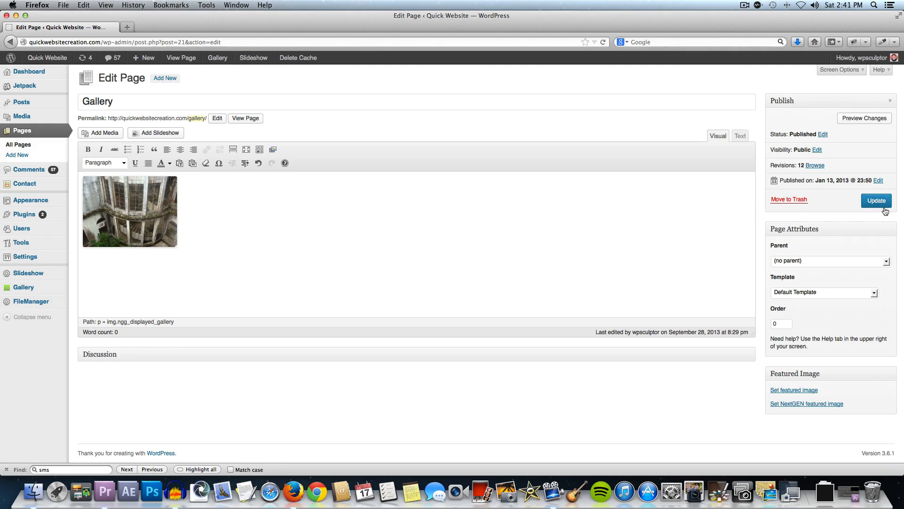
{"action": "left_click", "coordinate": [875, 200]}
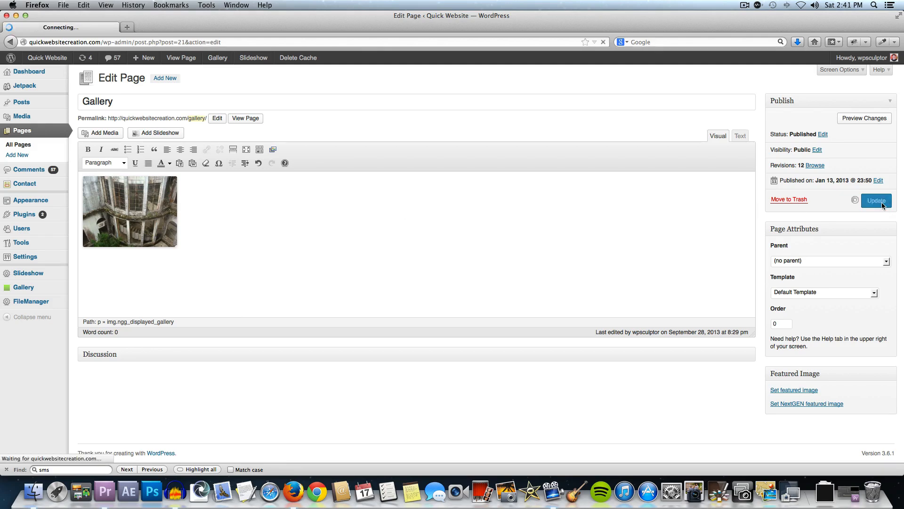
{"action": "left_click", "coordinate": [875, 200]}
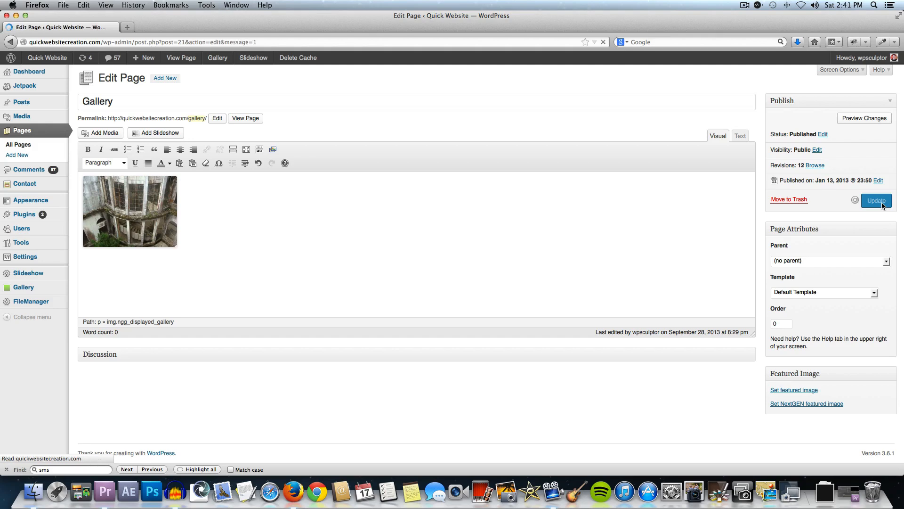
{"action": "left_click", "coordinate": [875, 200]}
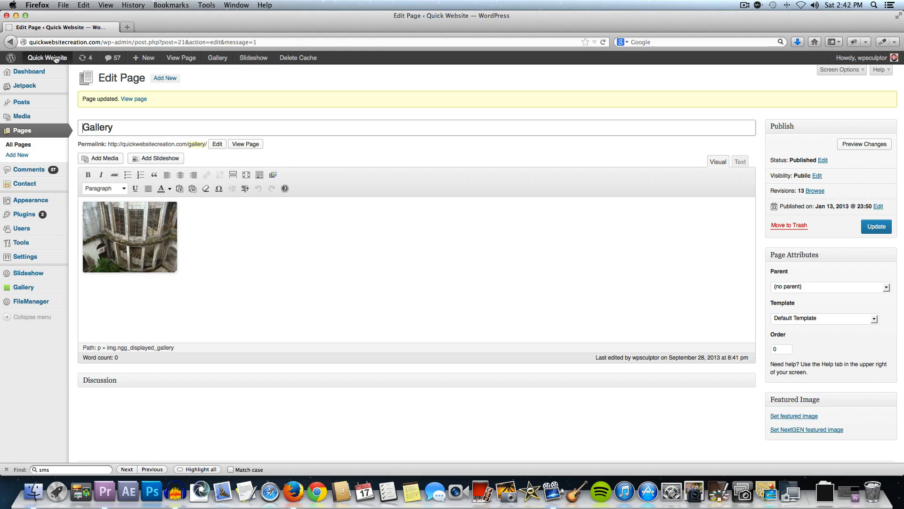
- Open the live site in a new tab and go to its GALLERY page
{"action": "left_click", "coordinate": [47, 58]}
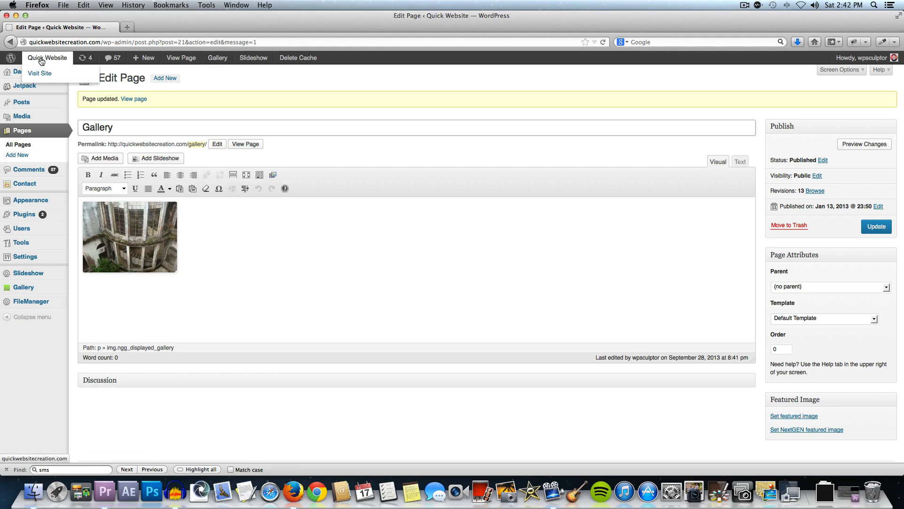
{"action": "right_click", "coordinate": [47, 58]}
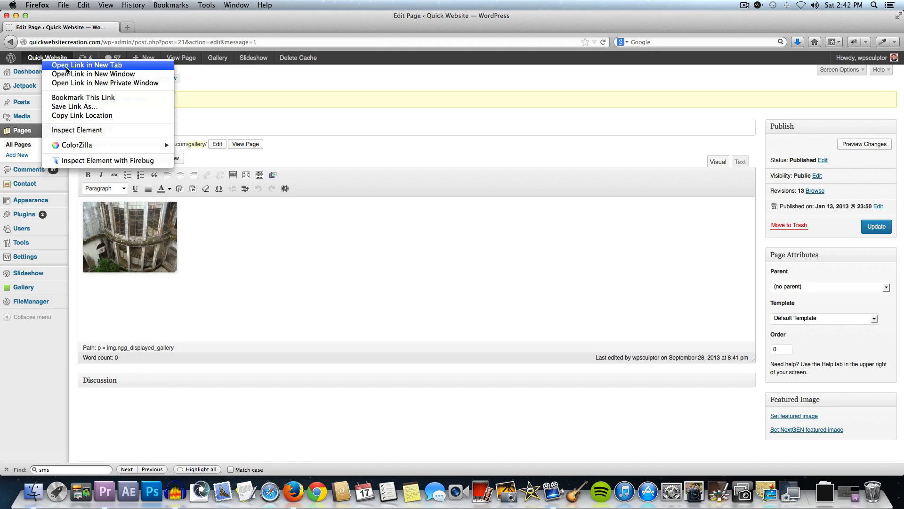
{"action": "left_click", "coordinate": [87, 65]}
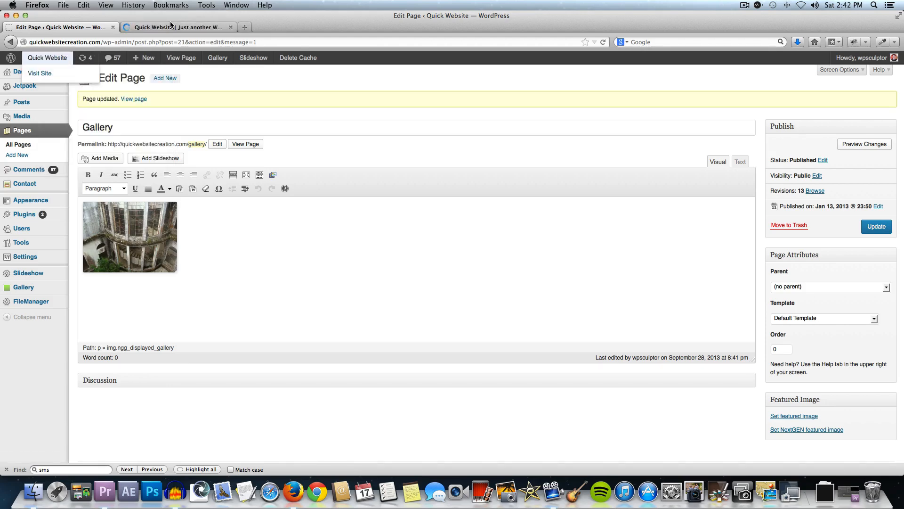
{"action": "left_click", "coordinate": [179, 27]}
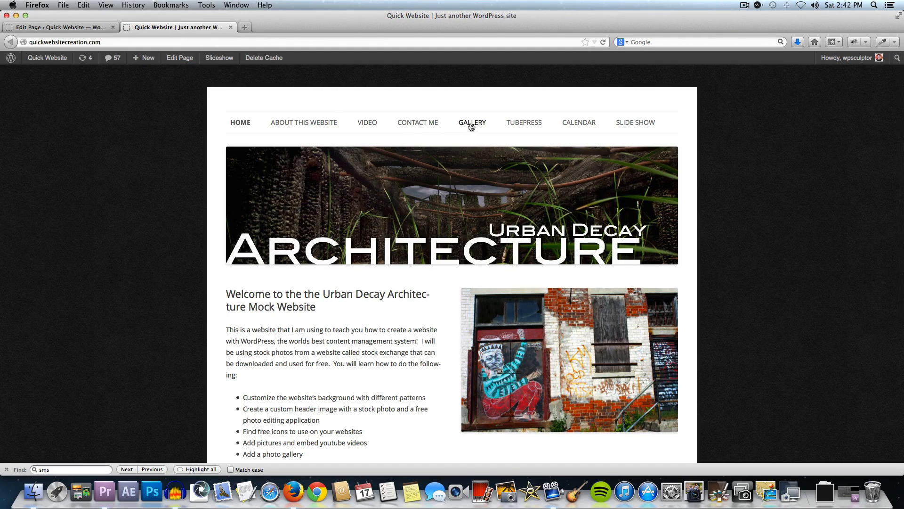
{"action": "left_click", "coordinate": [472, 122]}
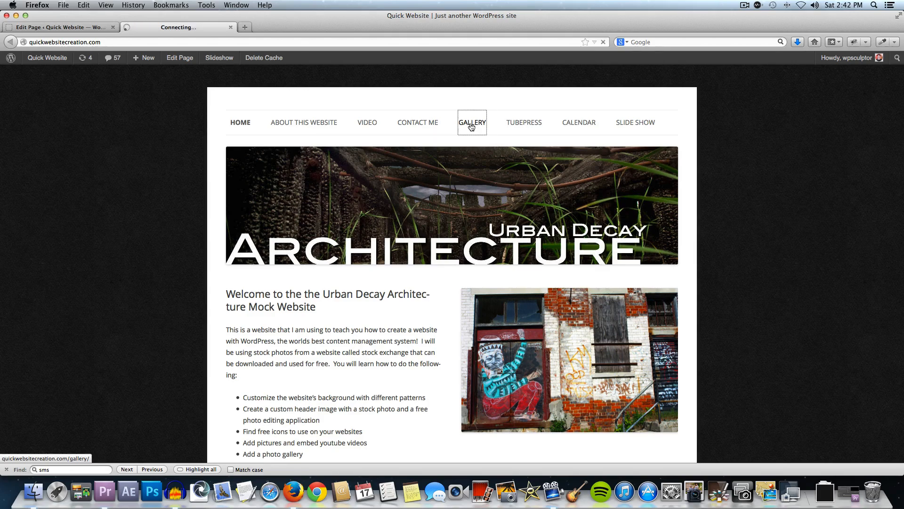
{"action": "left_click", "coordinate": [472, 123]}
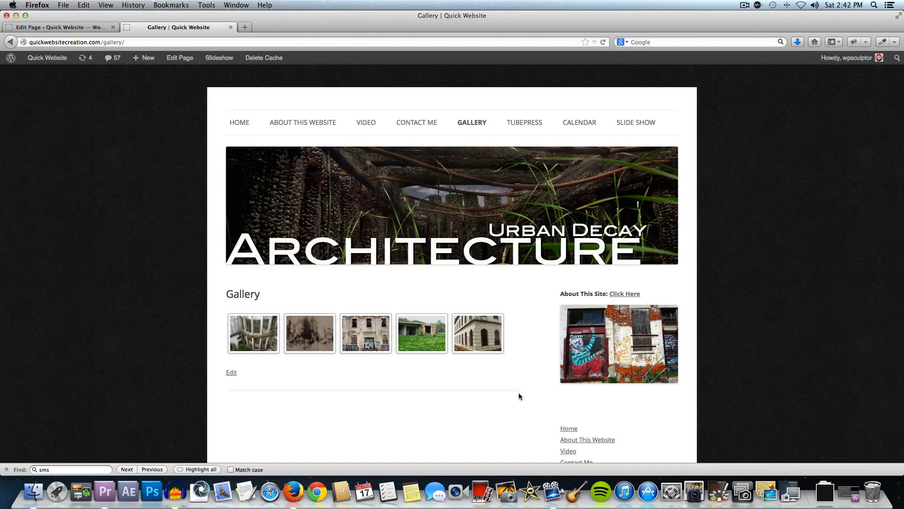
{"action": "mouse_move", "coordinate": [477, 333]}
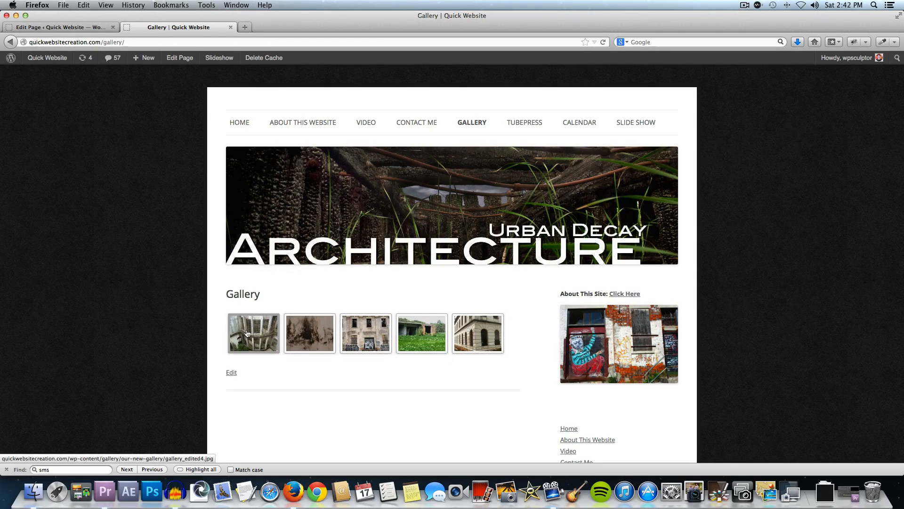
- Preview the first gallery thumbnail in the lightbox, close it, and return to the page editor
{"action": "left_click", "coordinate": [252, 333]}
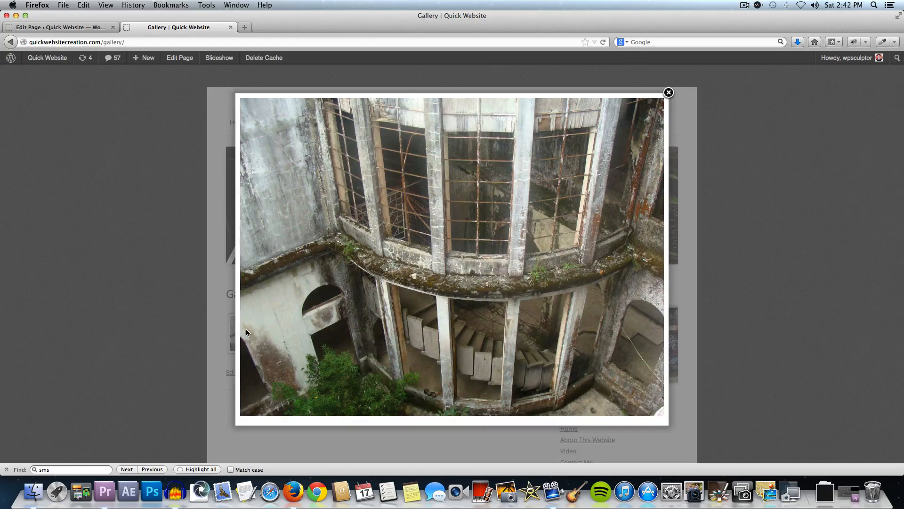
{"action": "mouse_move", "coordinate": [583, 232]}
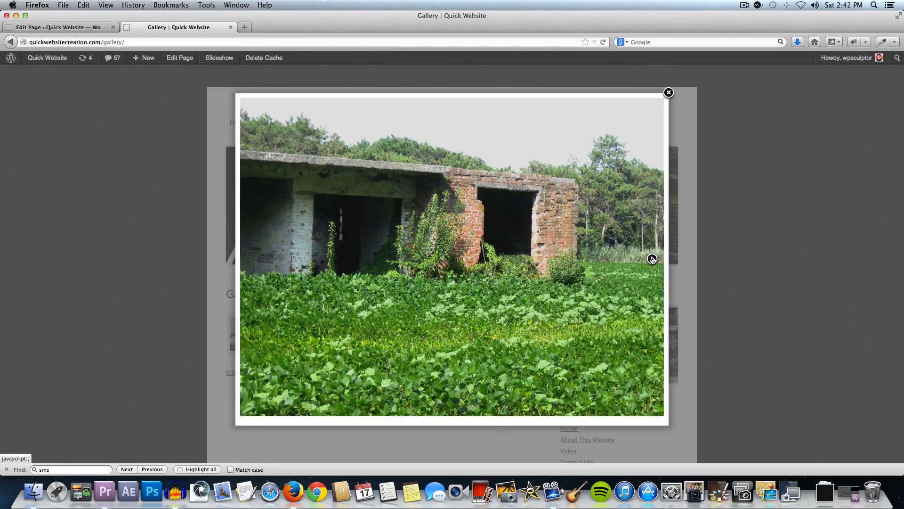
{"action": "mouse_move", "coordinate": [668, 93]}
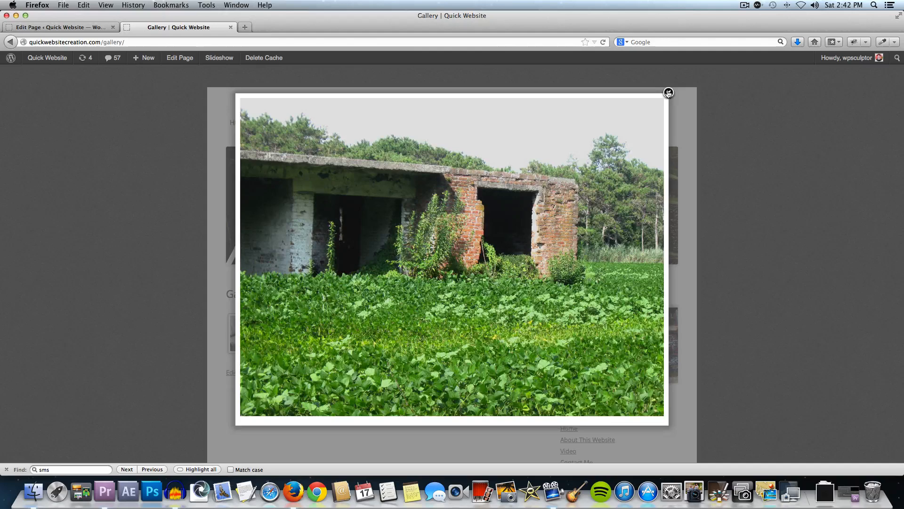
{"action": "left_click", "coordinate": [667, 93]}
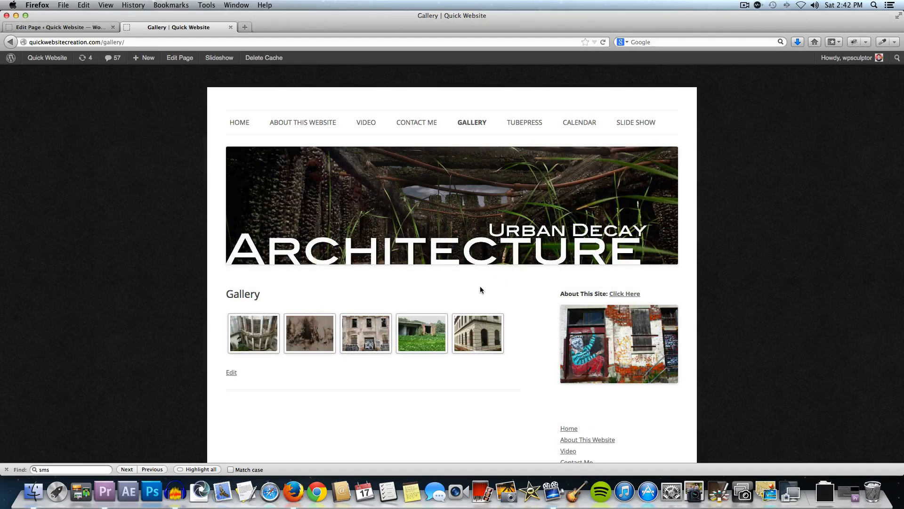
{"action": "left_click", "coordinate": [58, 27]}
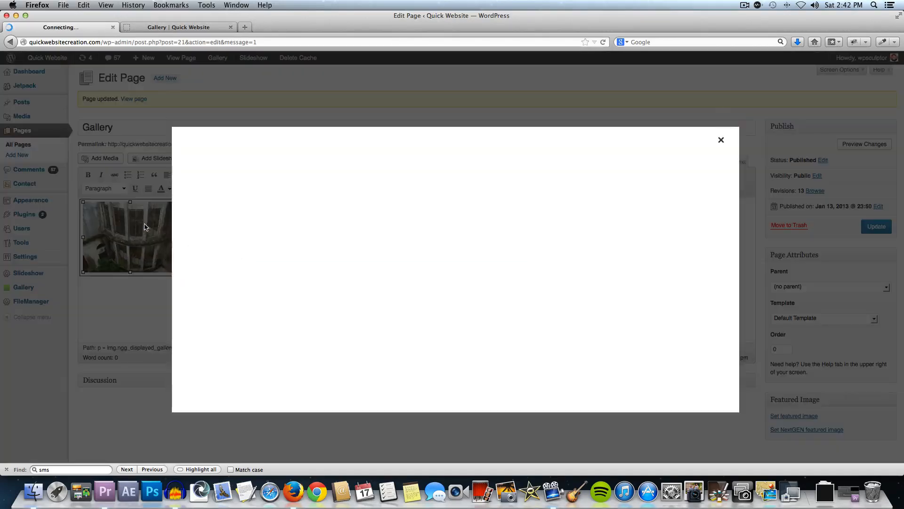
{"action": "mouse_move", "coordinate": [116, 229]}
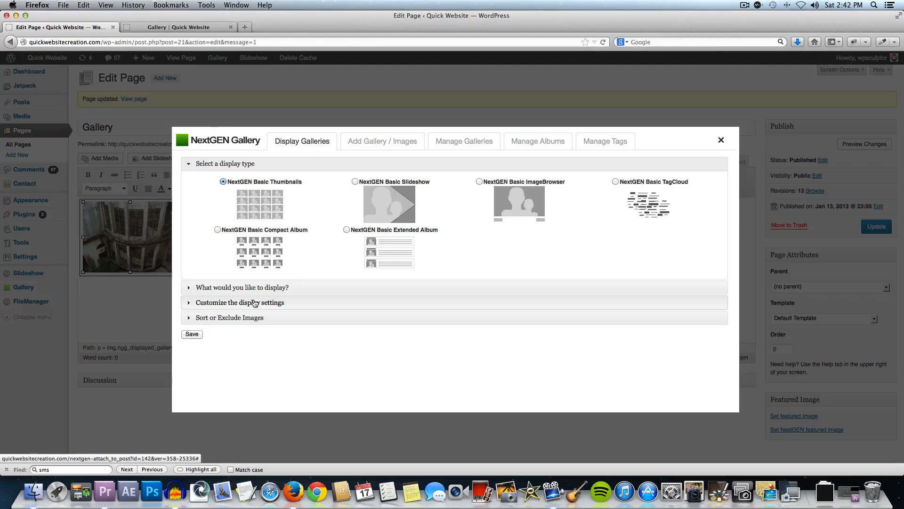
- Set the NextGEN Gallery thumbnail dimensions to 200 × 150 and save the display settings
{"action": "left_click", "coordinate": [240, 302]}
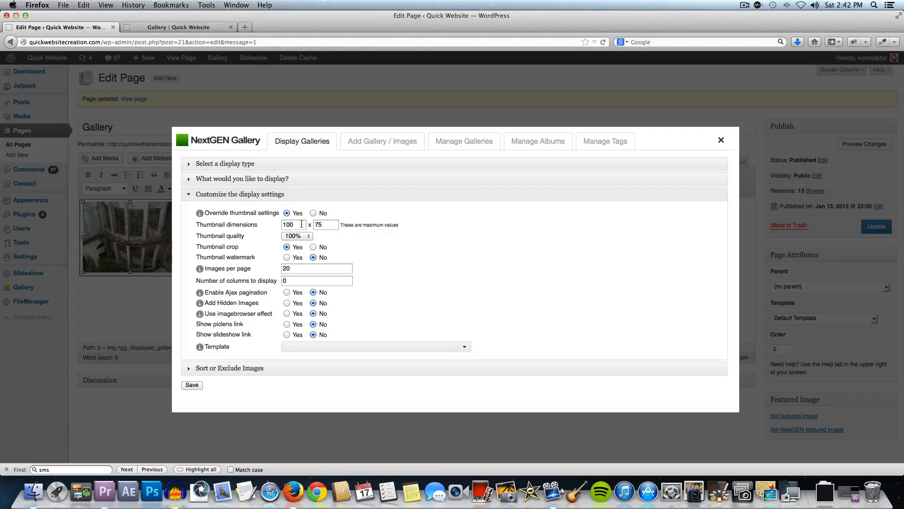
{"action": "left_click", "coordinate": [293, 224]}
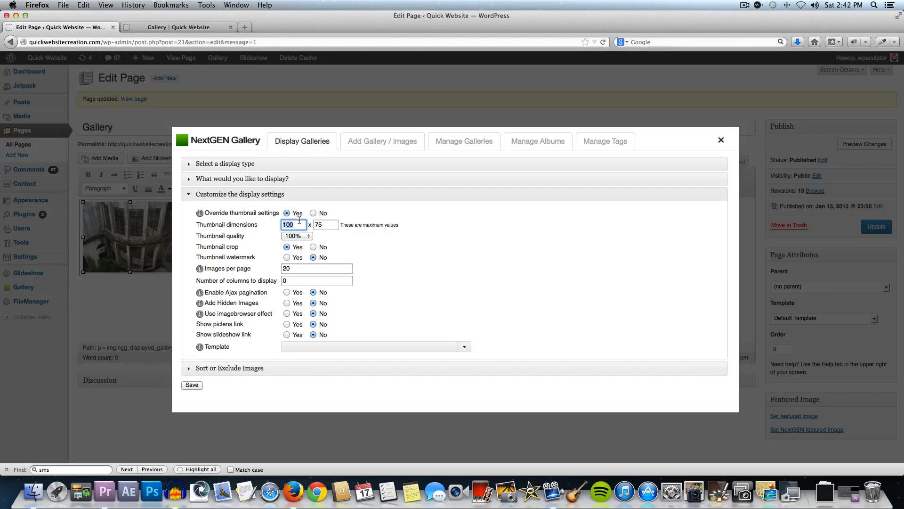
{"action": "type", "text": "200"}
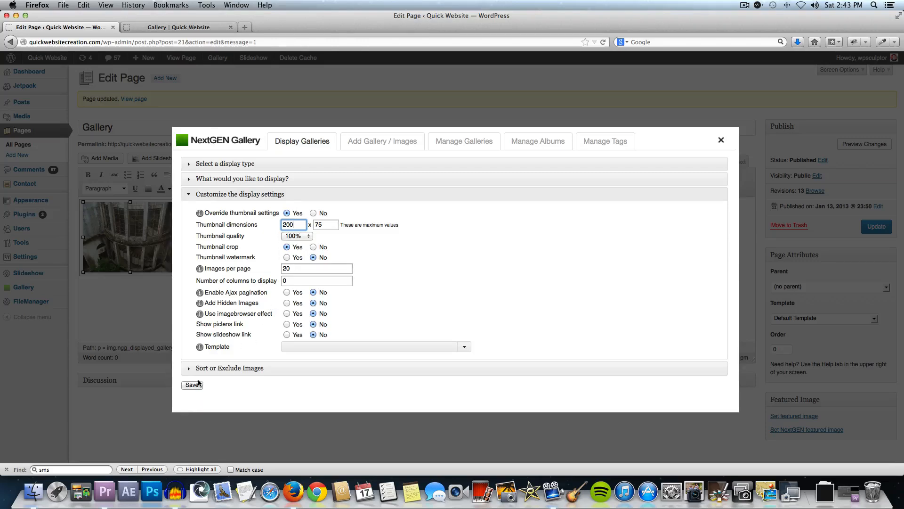
{"action": "left_click", "coordinate": [192, 385]}
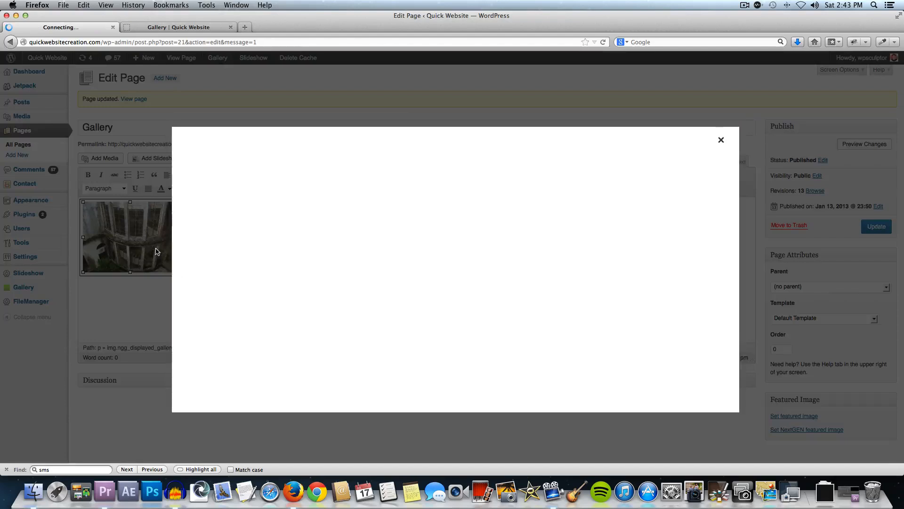
{"action": "mouse_move", "coordinate": [252, 232]}
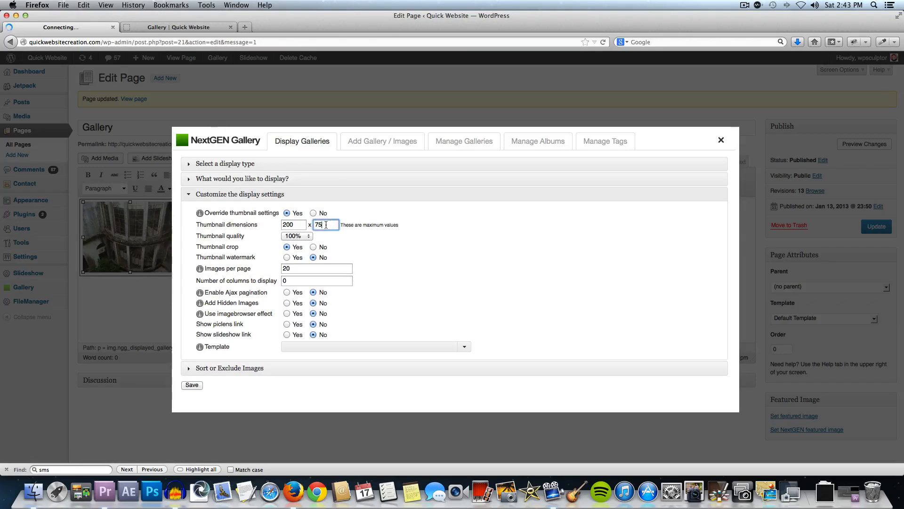
{"action": "type", "text": "1"}
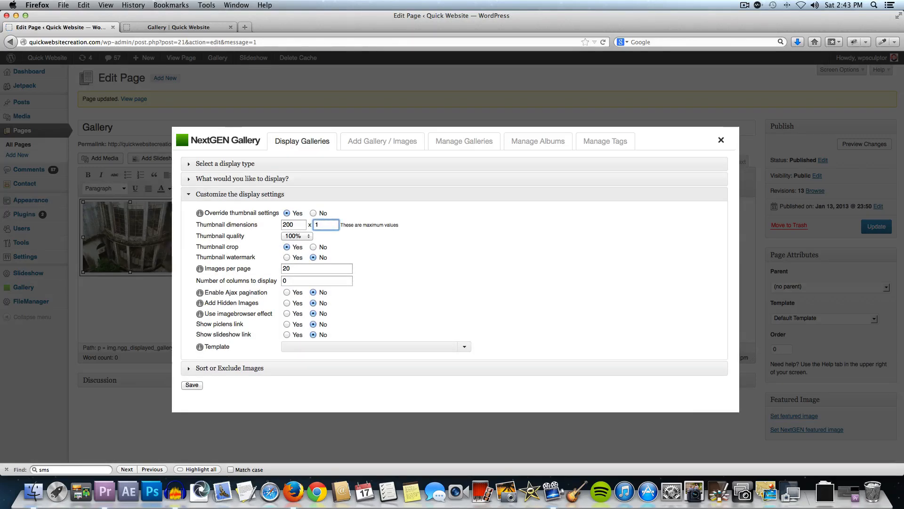
{"action": "type", "text": "150"}
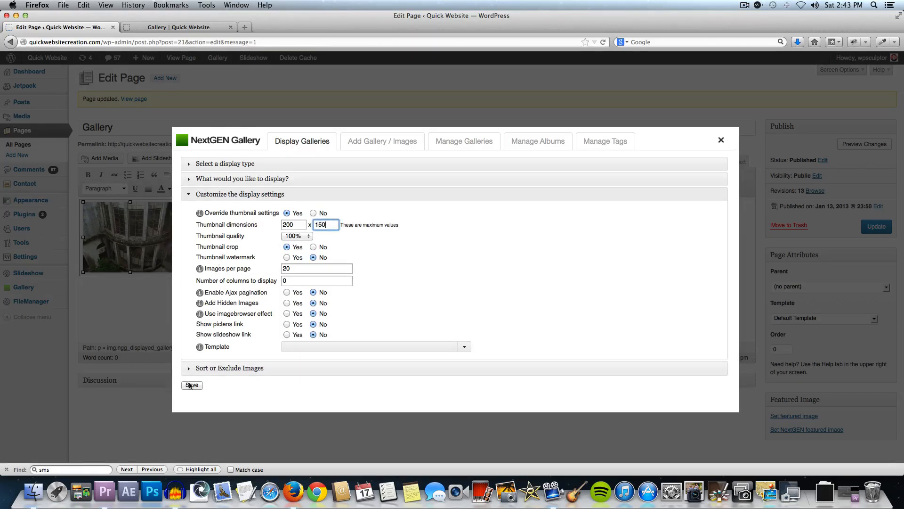
{"action": "left_click", "coordinate": [191, 385]}
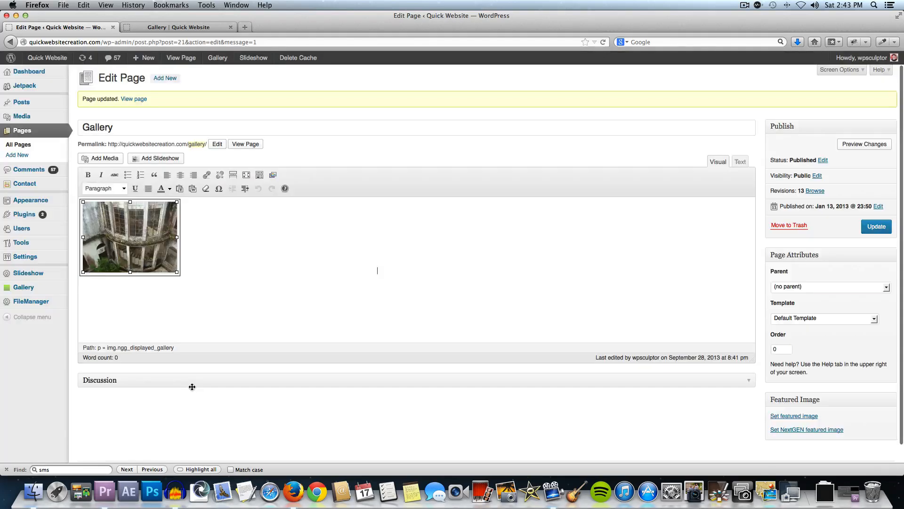
{"action": "left_click", "coordinate": [876, 226]}
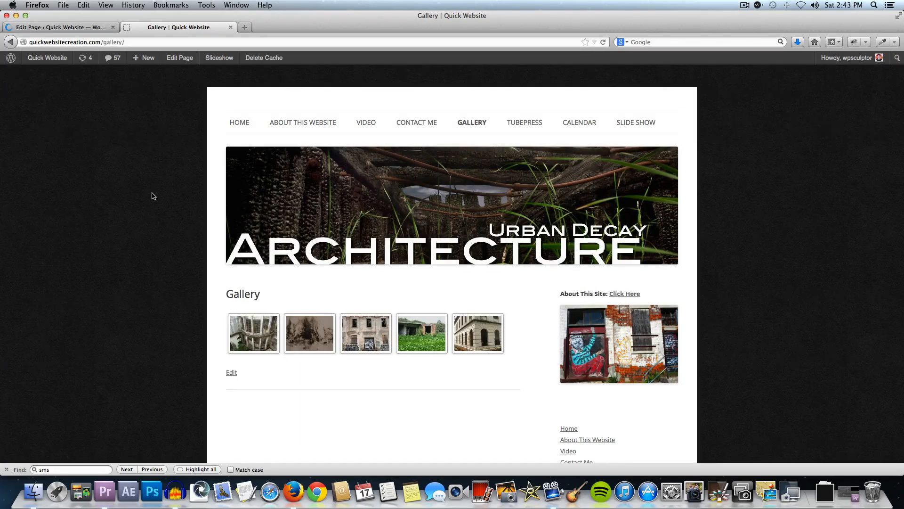
- Reload the live Gallery page and open the first 200×150 thumbnail in the lightbox
{"action": "left_click", "coordinate": [603, 42]}
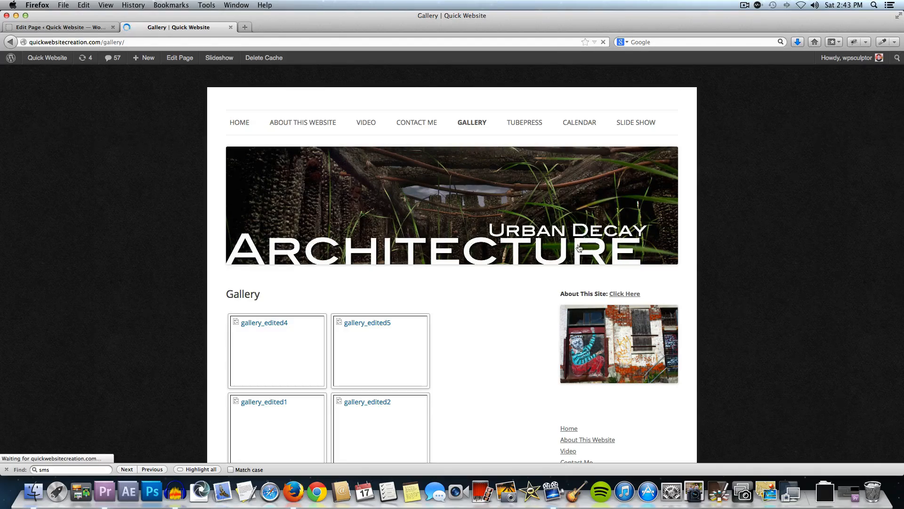
{"action": "scroll", "scroll_direction": "down", "scroll_amount": 3}
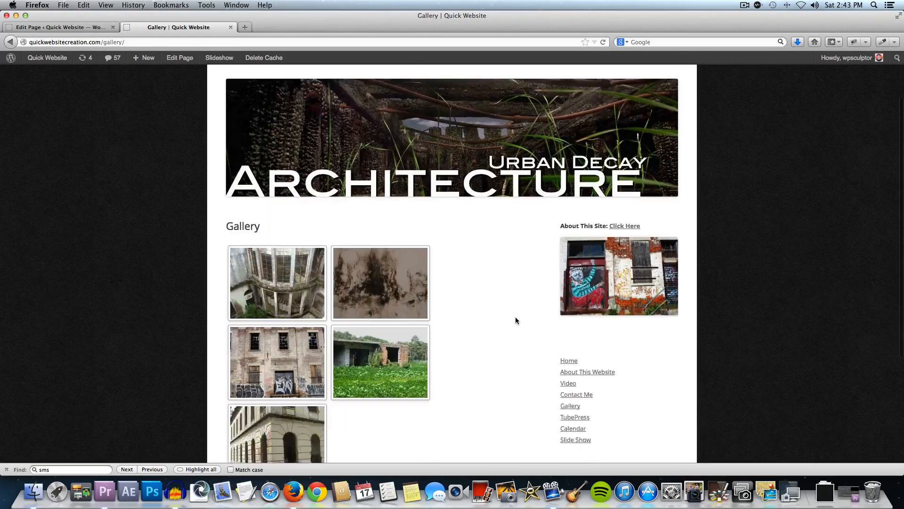
{"action": "scroll", "scroll_direction": "down", "scroll_amount": 3}
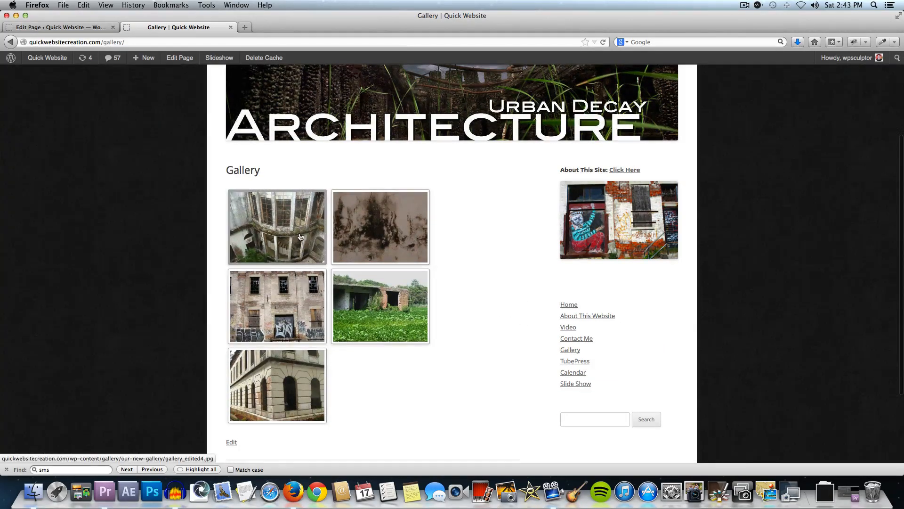
{"action": "left_click", "coordinate": [276, 226]}
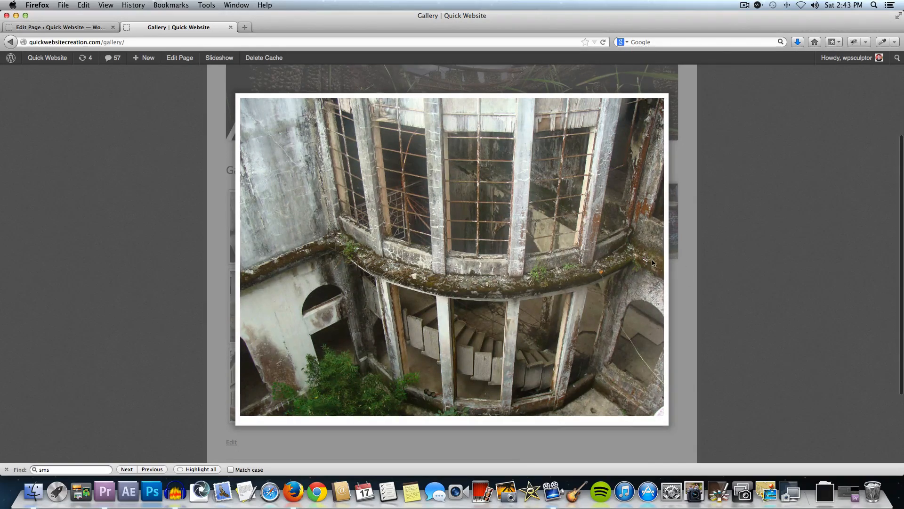